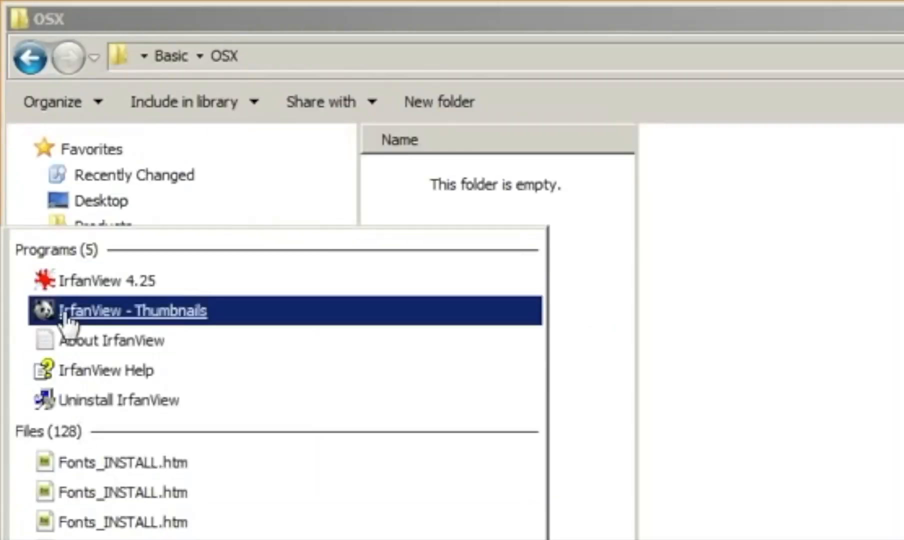
mouse_move(92, 281)
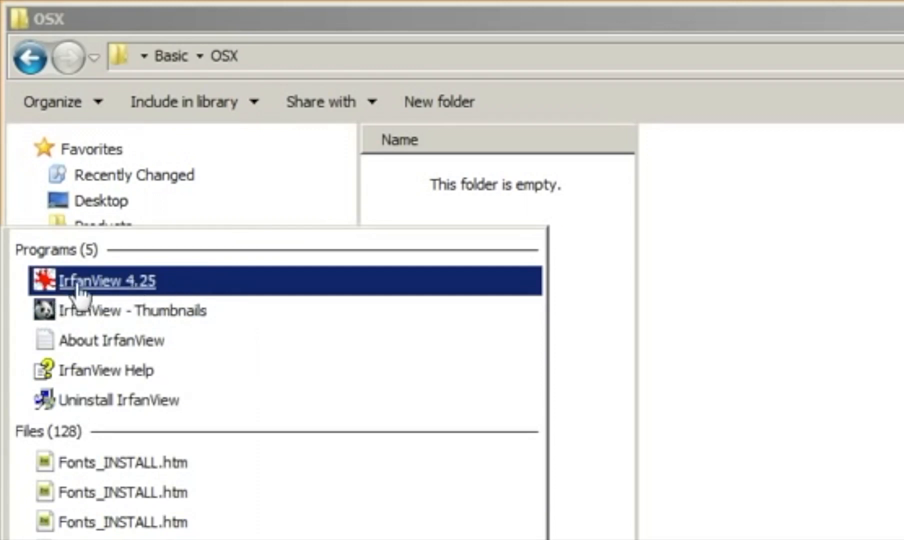
mouse_move(156, 294)
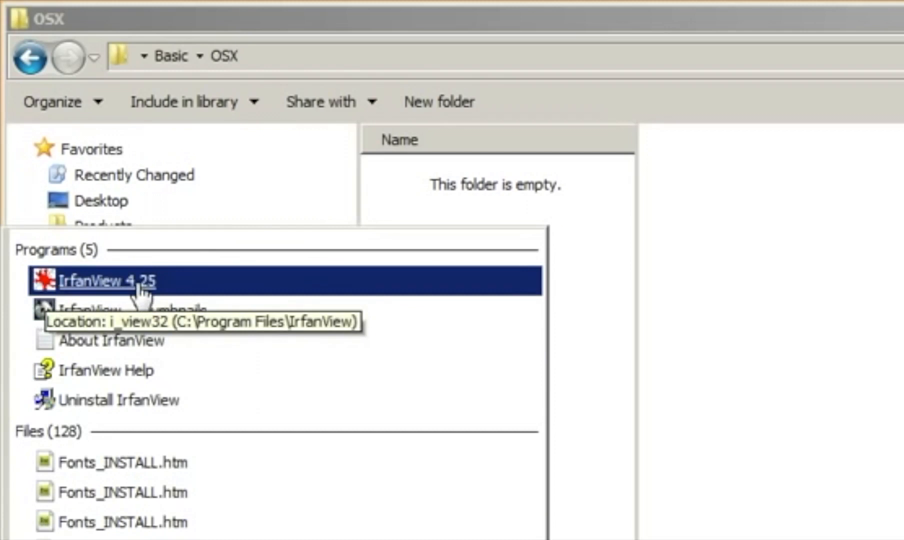
Launch IrfanView 4.25 from the Start menu search results
double_click(104, 281)
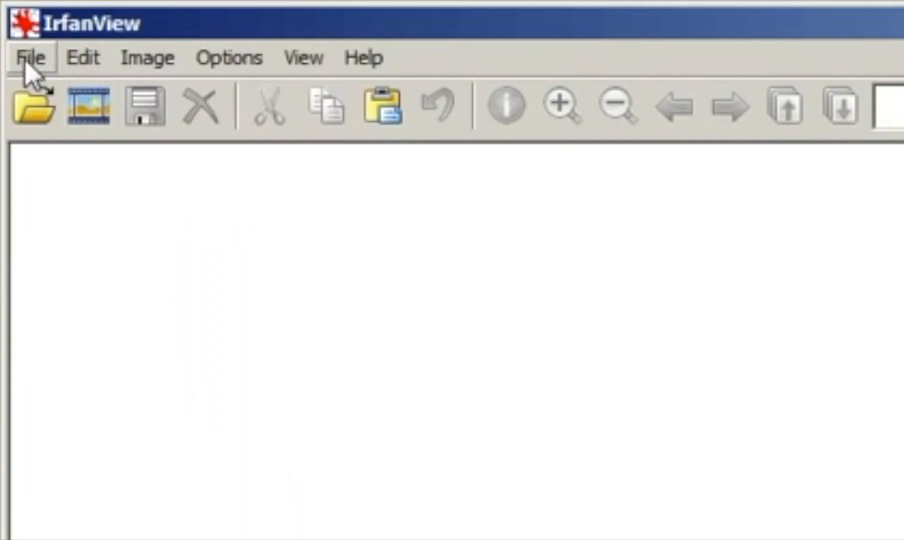
Start Batch Conversion/Rename from the File menu
click(31, 57)
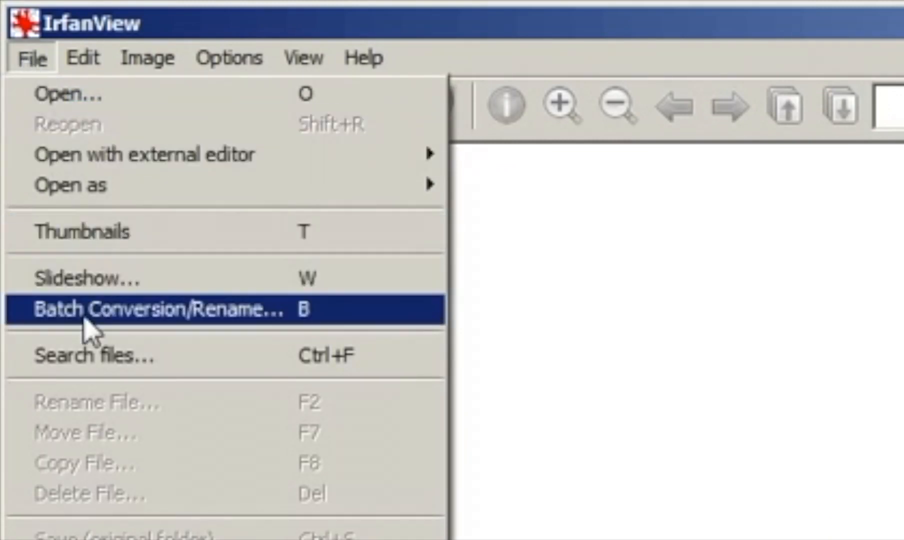
mouse_move(202, 331)
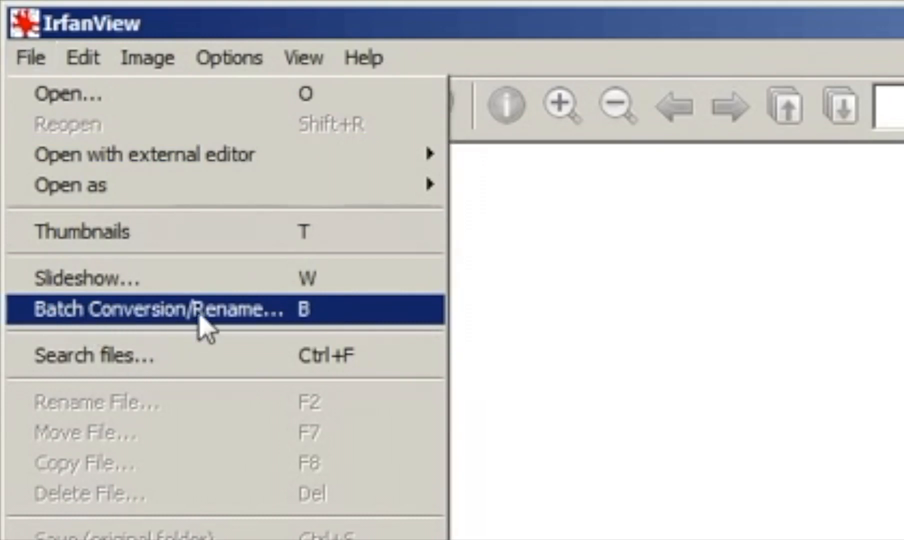
click(150, 309)
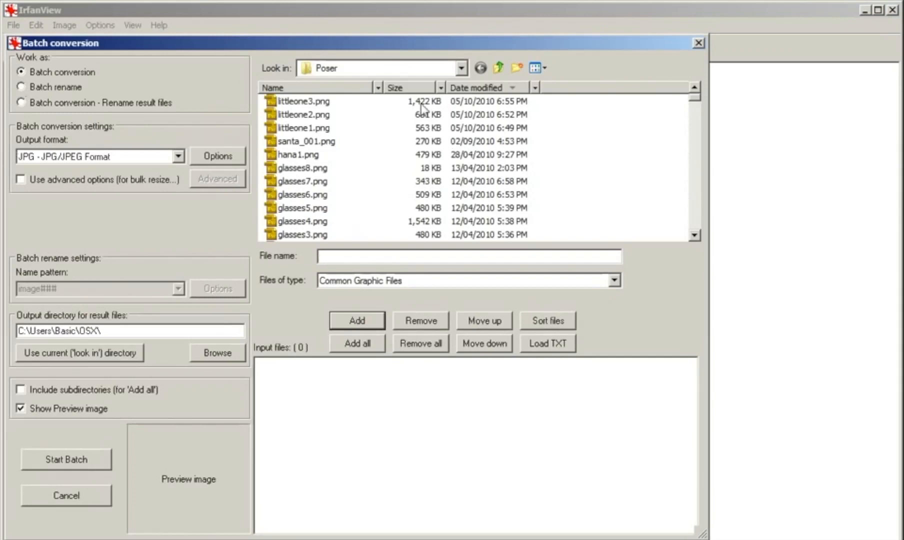
Browse from the Basic user folder into Products, Adobe and Photoshop
click(459, 68)
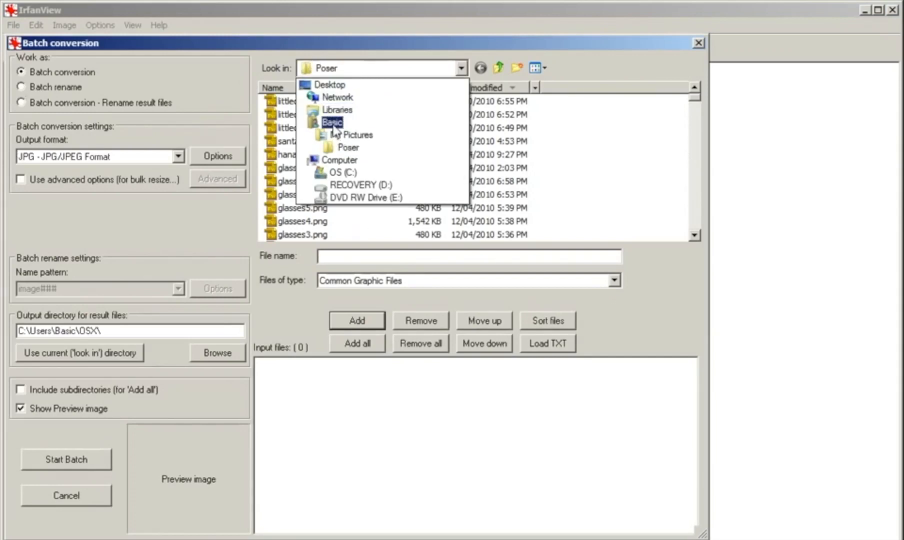
click(332, 122)
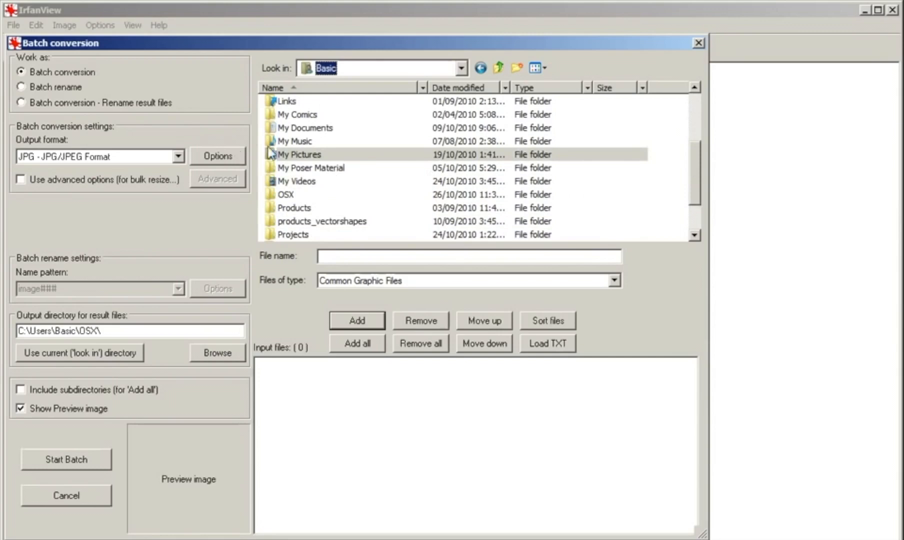
click(294, 208)
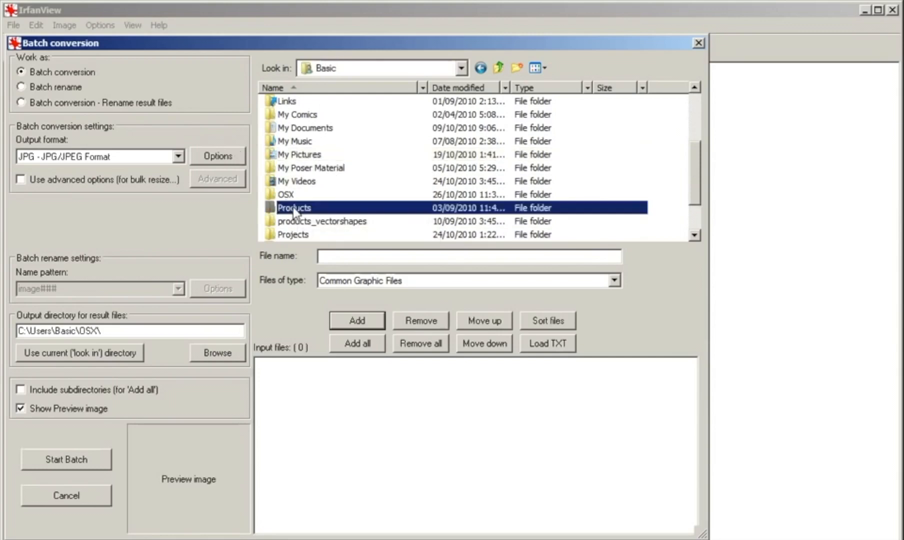
double_click(294, 207)
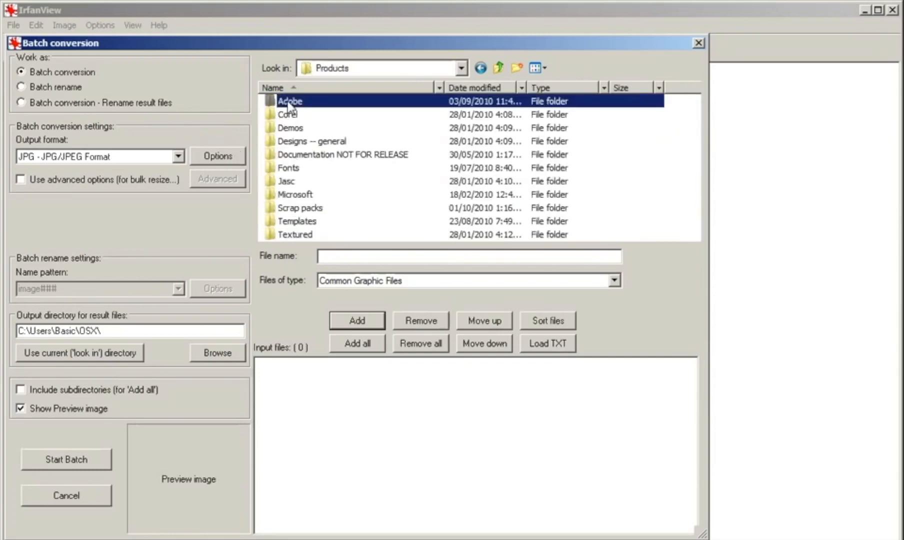
double_click(290, 101)
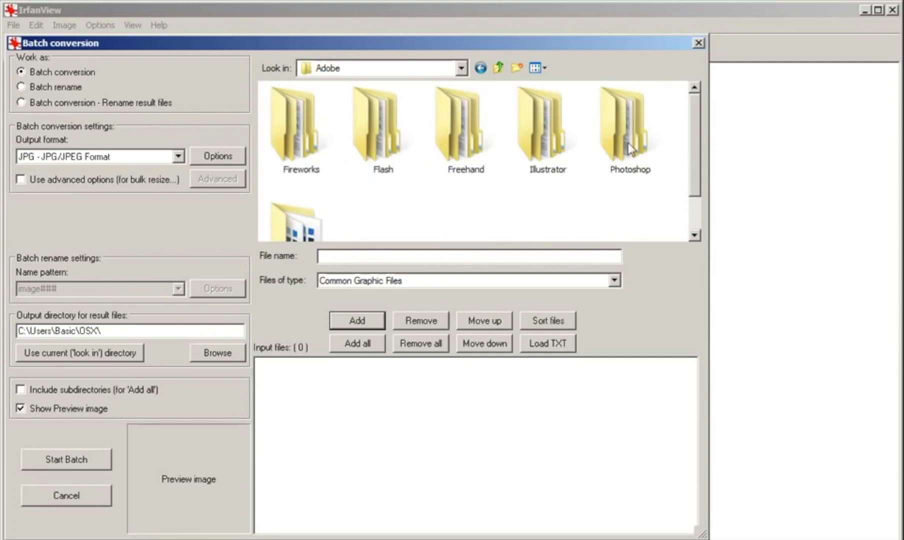
click(627, 127)
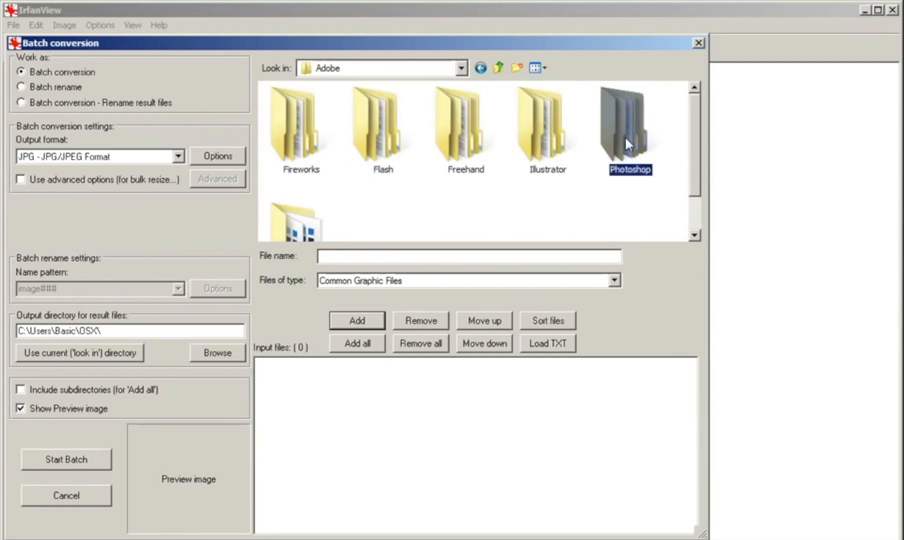
mouse_move(633, 144)
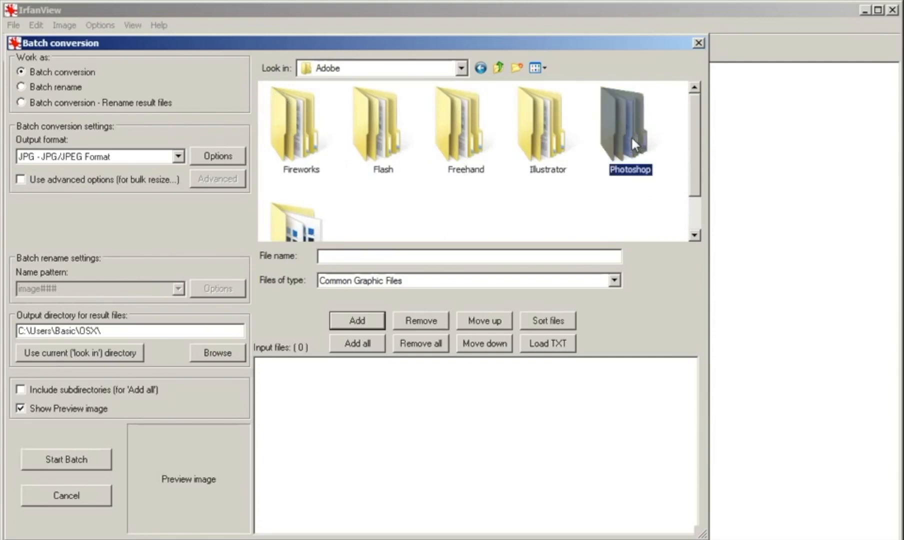
double_click(629, 121)
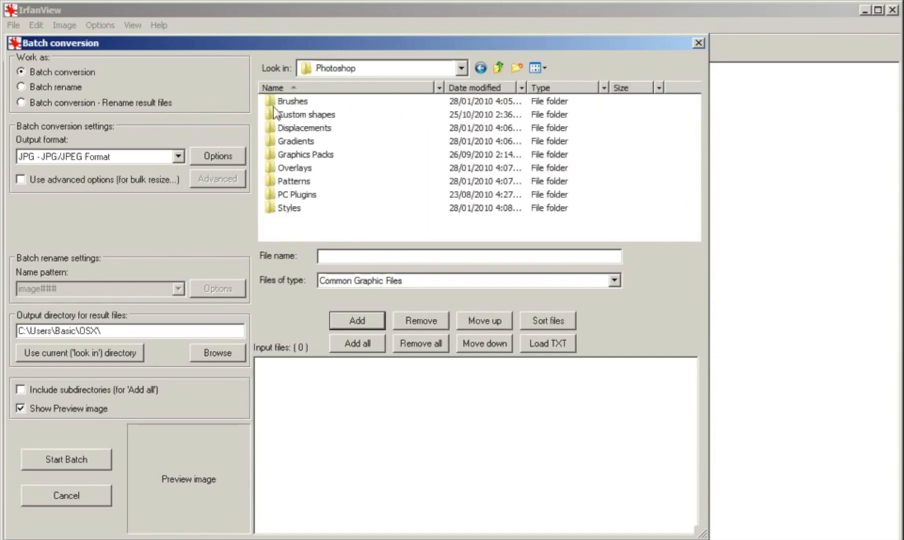
Continue into Brushes, Brush packs, 3DSpheres - Pack 17 and its Brushes PNG folder
double_click(292, 101)
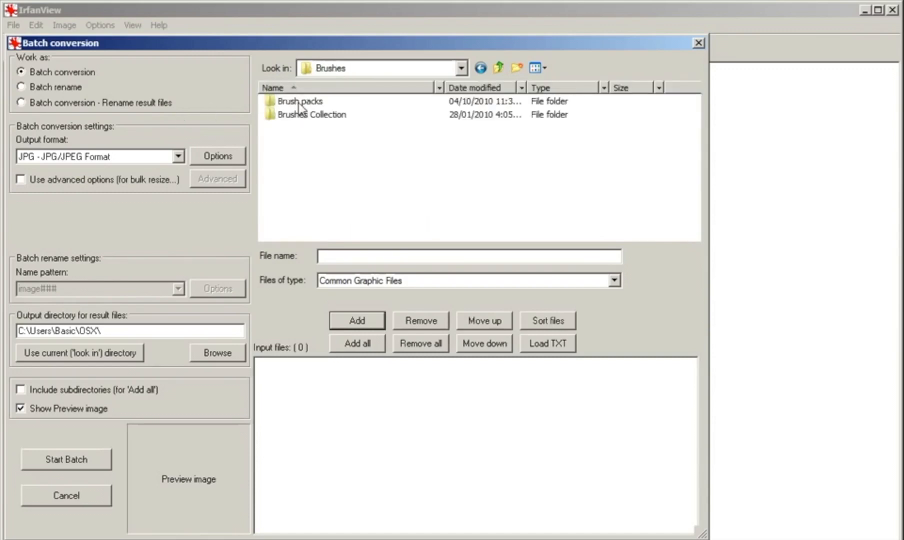
double_click(299, 101)
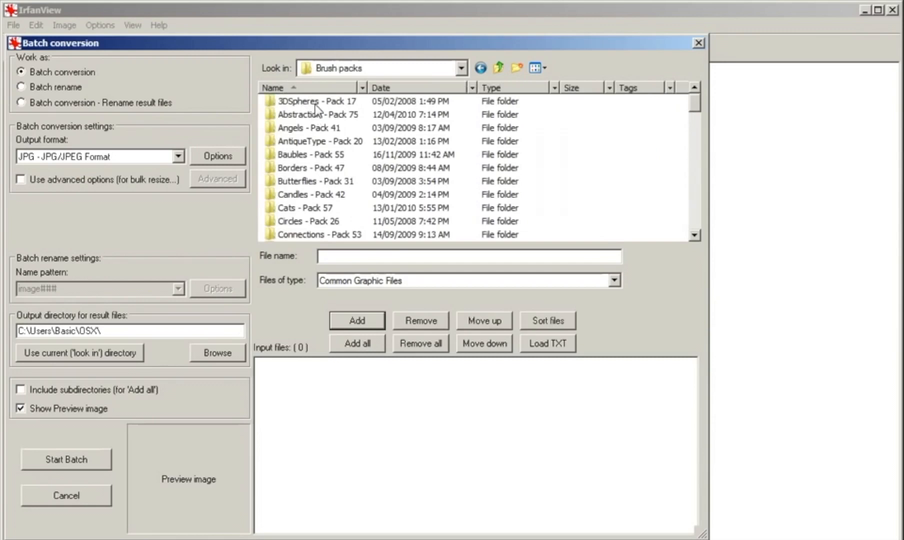
double_click(312, 101)
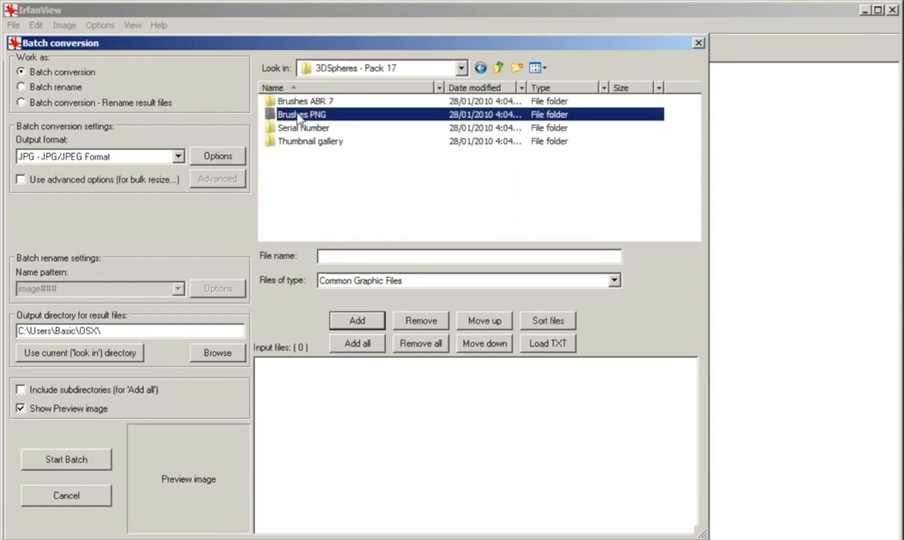
double_click(301, 114)
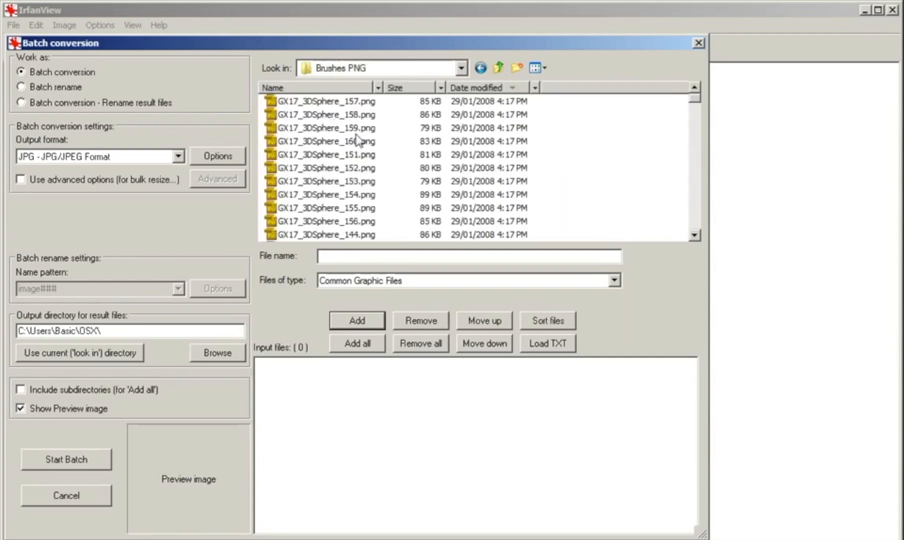
mouse_move(357, 101)
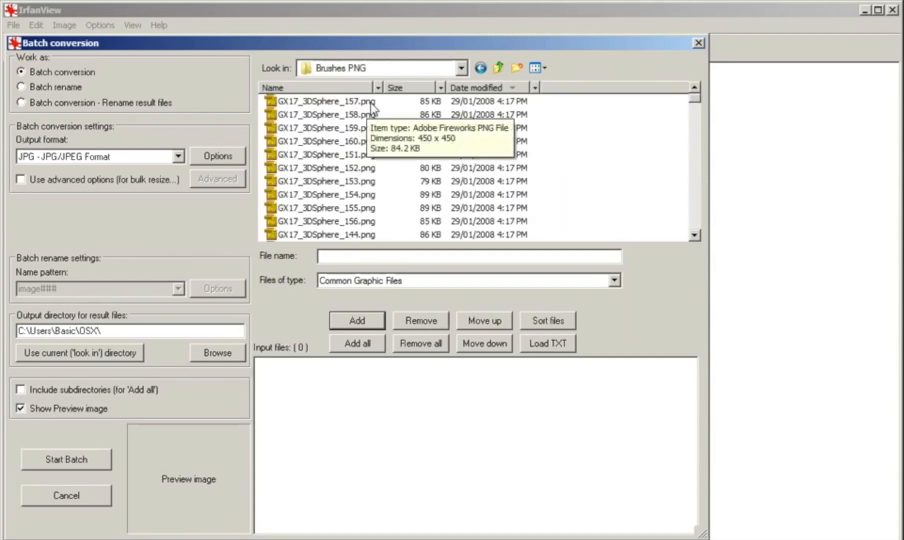
Preview GX17_3DSphere PNGs 157, 159, 151 and 153 in the browser
click(327, 101)
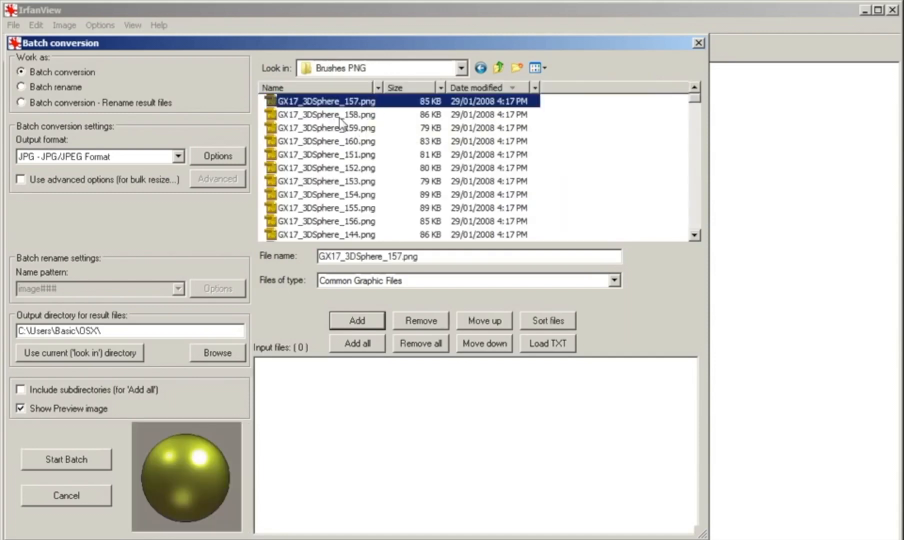
click(325, 127)
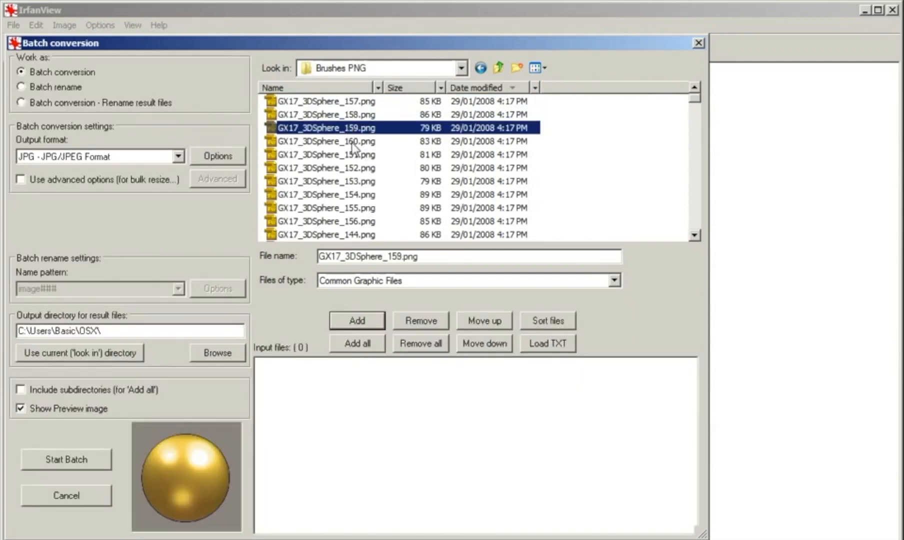
click(325, 154)
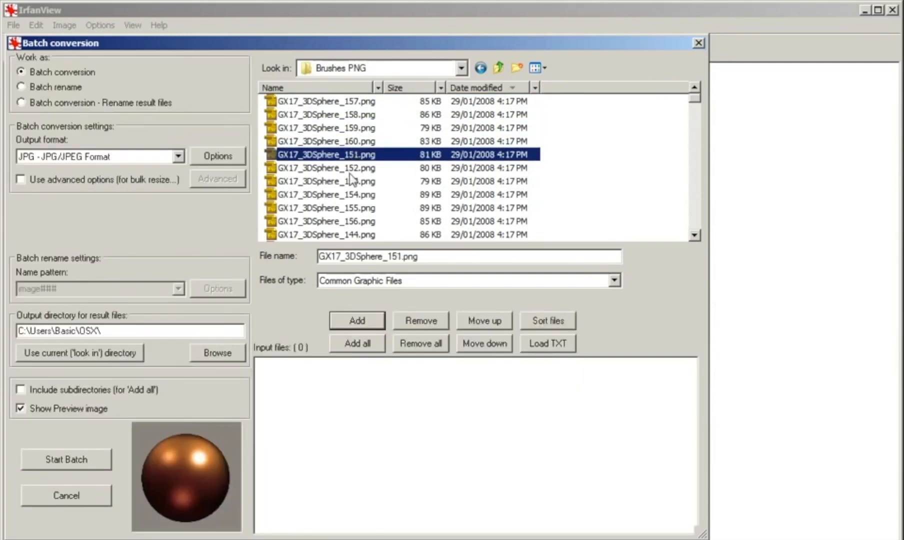
click(325, 181)
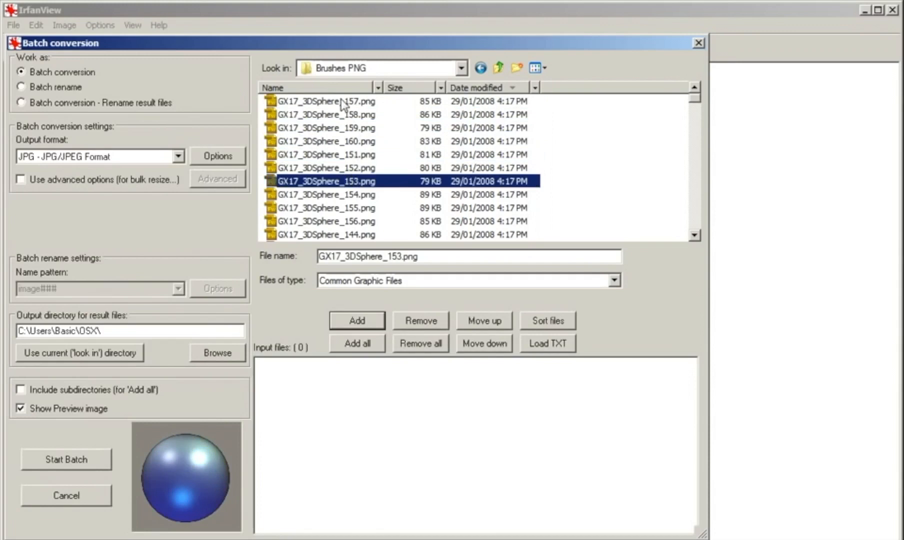
Add six 3DSphere PNGs starting at 157 to the batch input list and preview the first
click(326, 101)
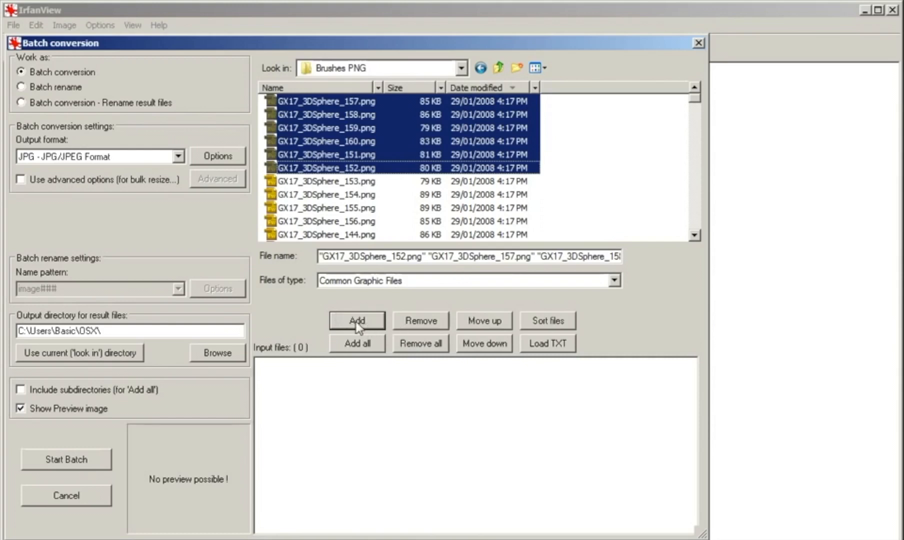
click(357, 320)
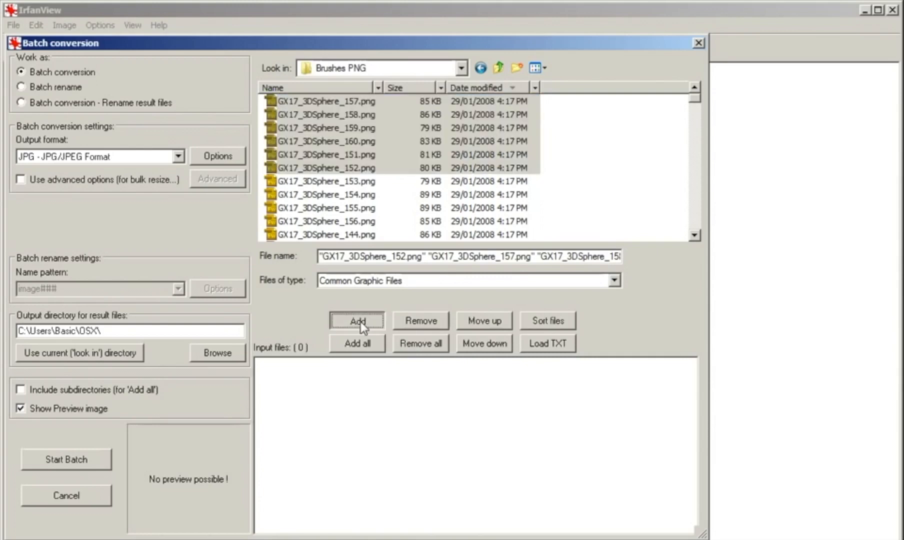
click(356, 320)
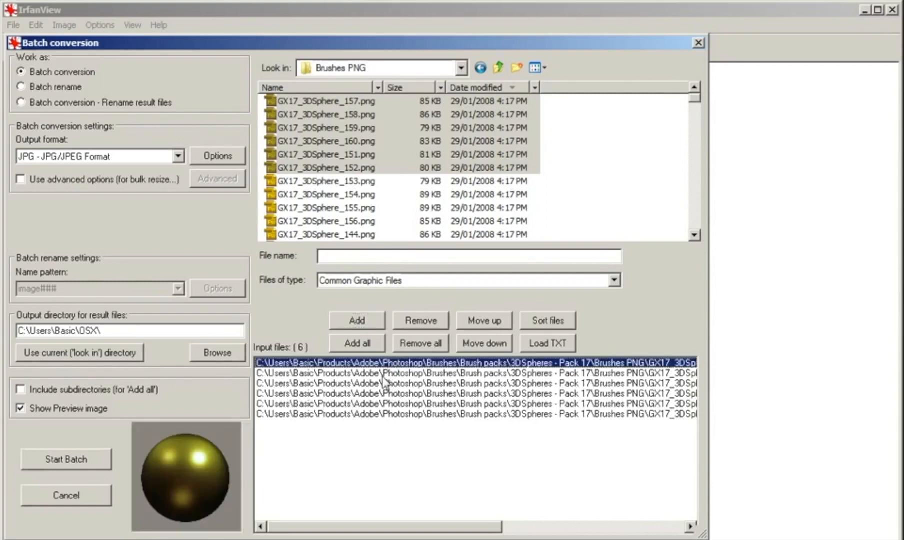
click(404, 373)
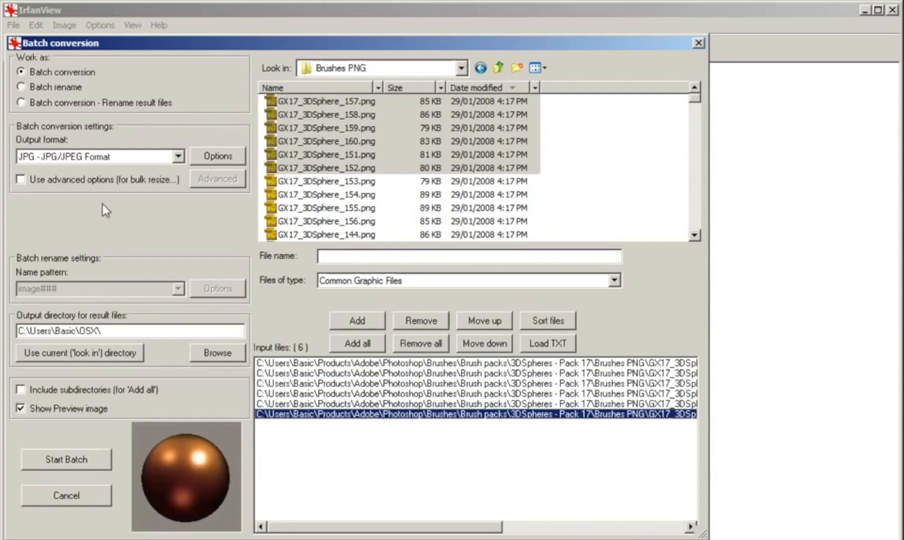
Keep JPG as the output format and set its save quality to 100
click(178, 156)
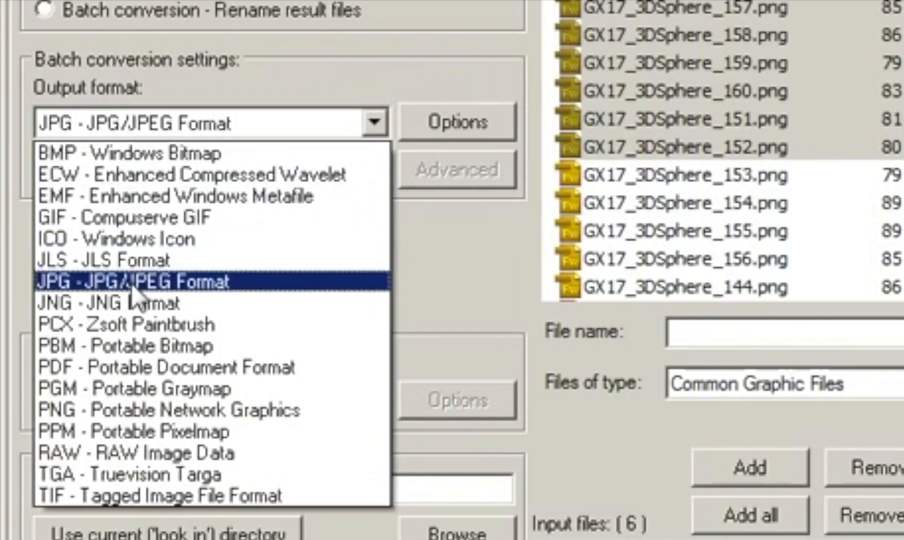
click(130, 282)
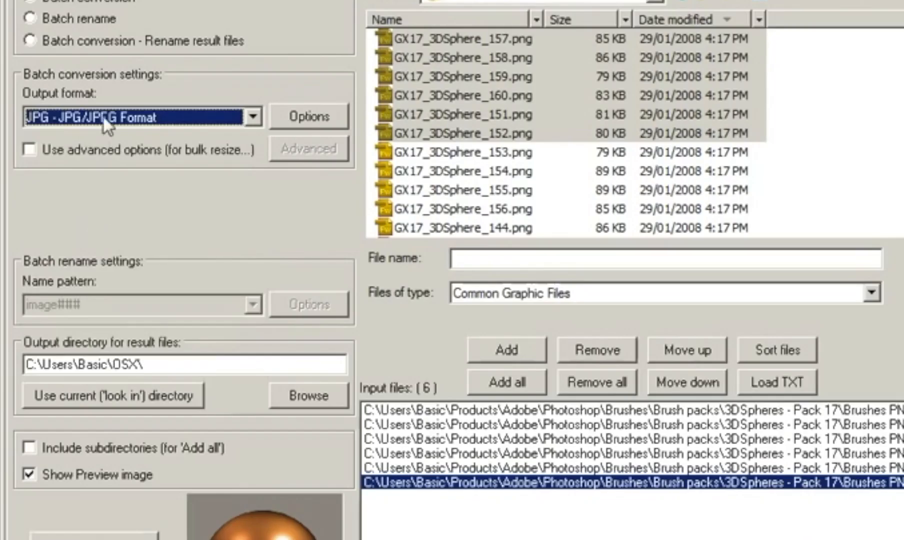
click(308, 116)
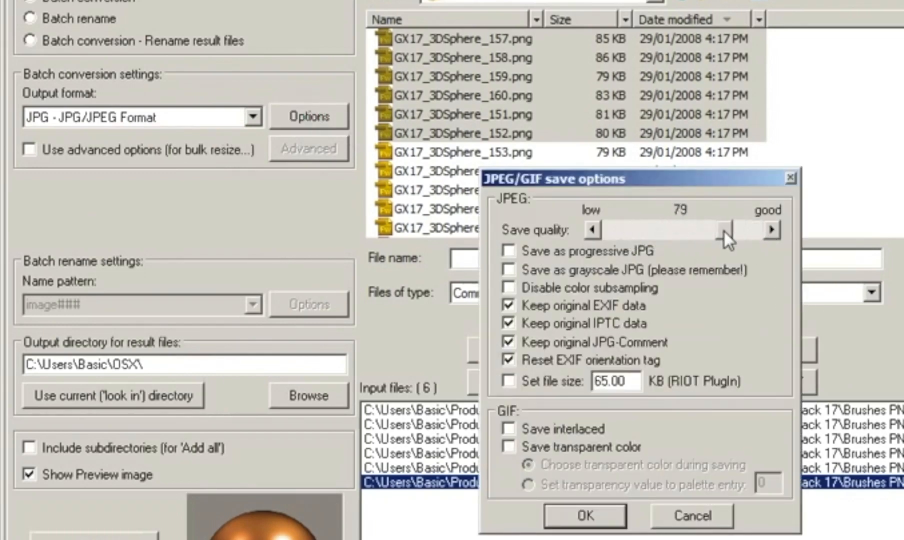
click(773, 229)
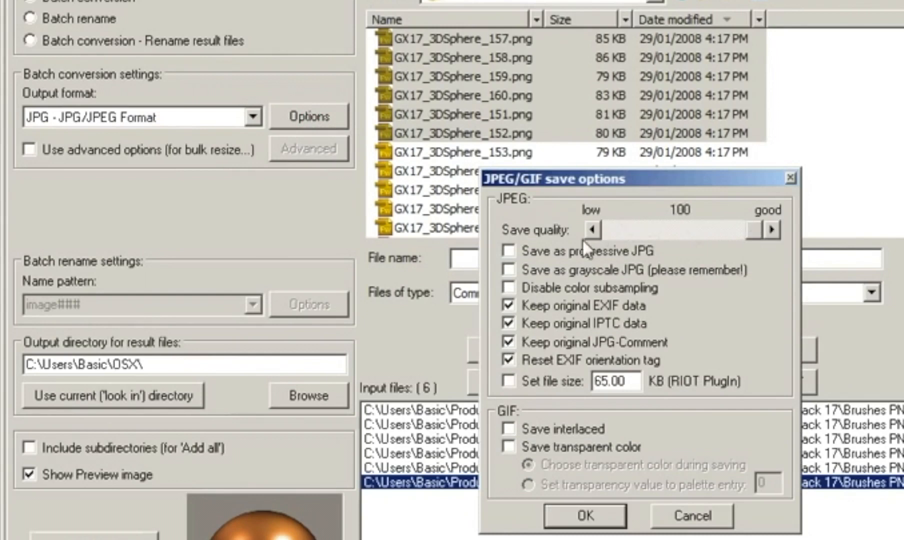
mouse_move(553, 265)
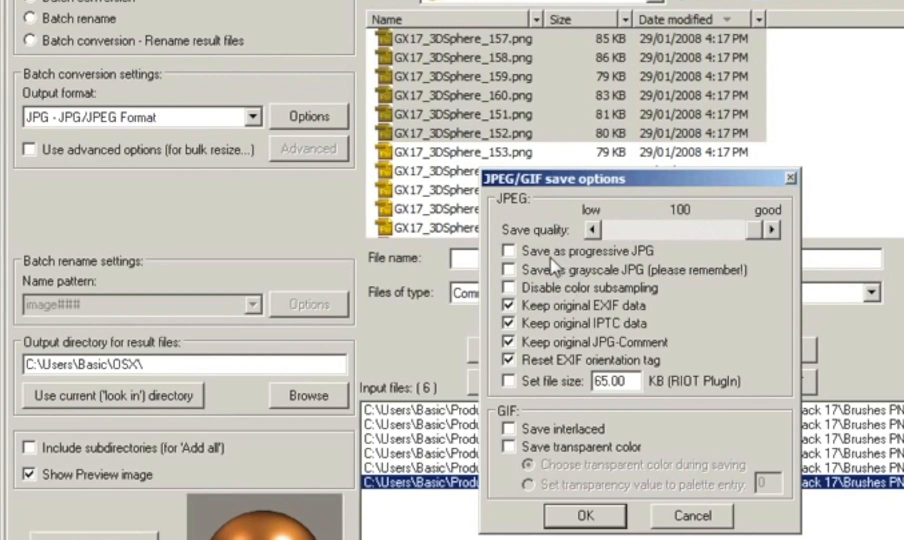
mouse_move(683, 254)
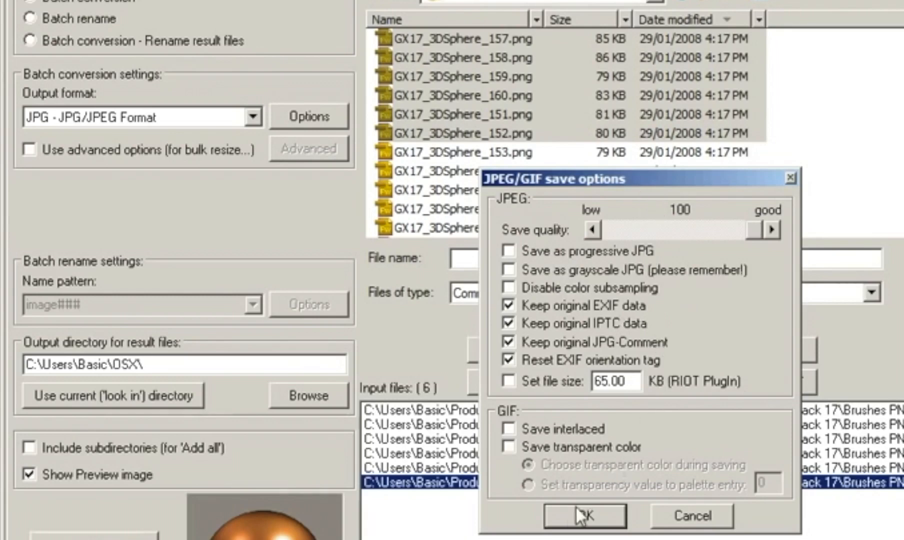
mouse_move(589, 530)
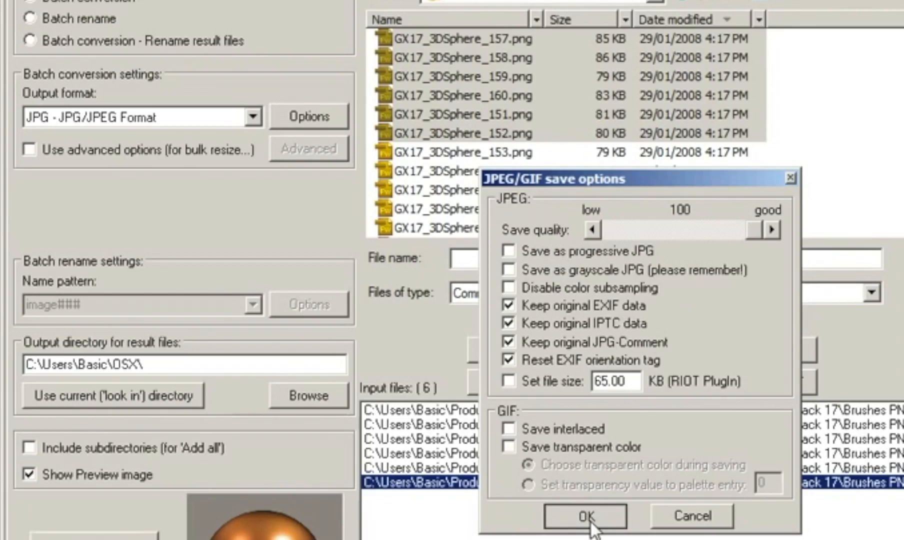
click(583, 516)
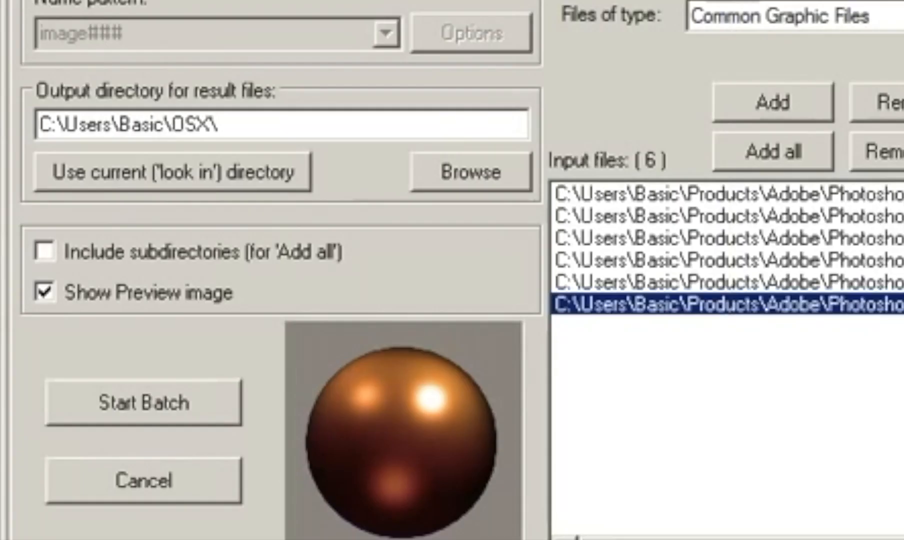
mouse_move(235, 360)
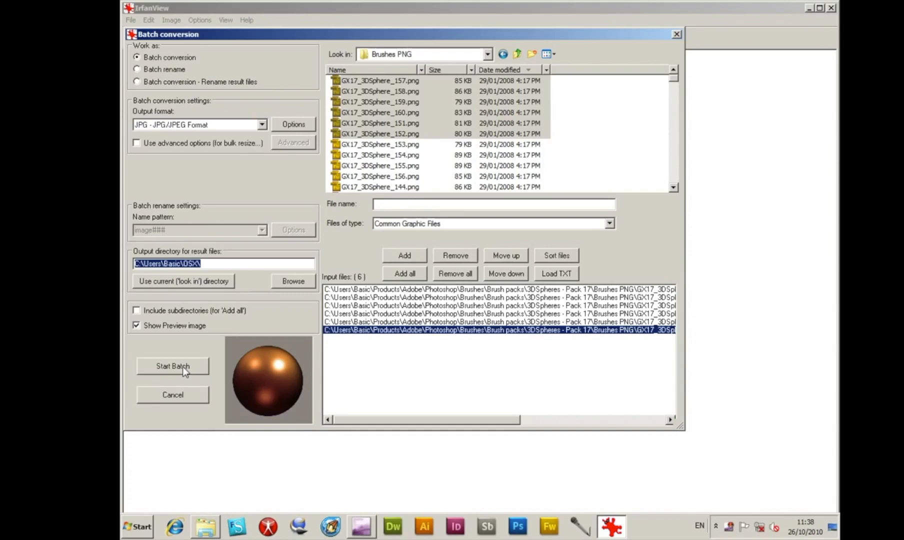
Run the batch, converting the six PNGs to JPG in the OSX folder with 0 errors
click(172, 366)
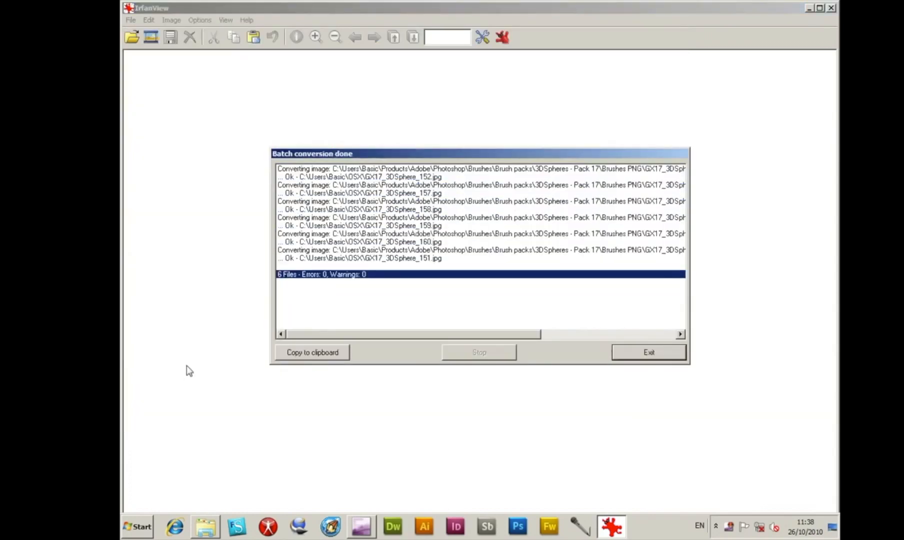
mouse_move(668, 358)
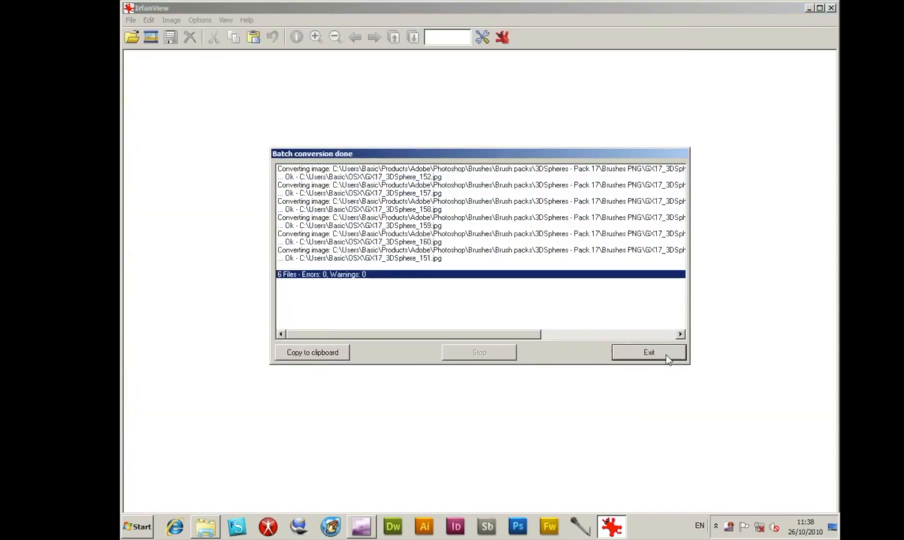
Dismiss the report and preview the converted JPGs 151, 152, 158 and another in the OSX folder
click(649, 352)
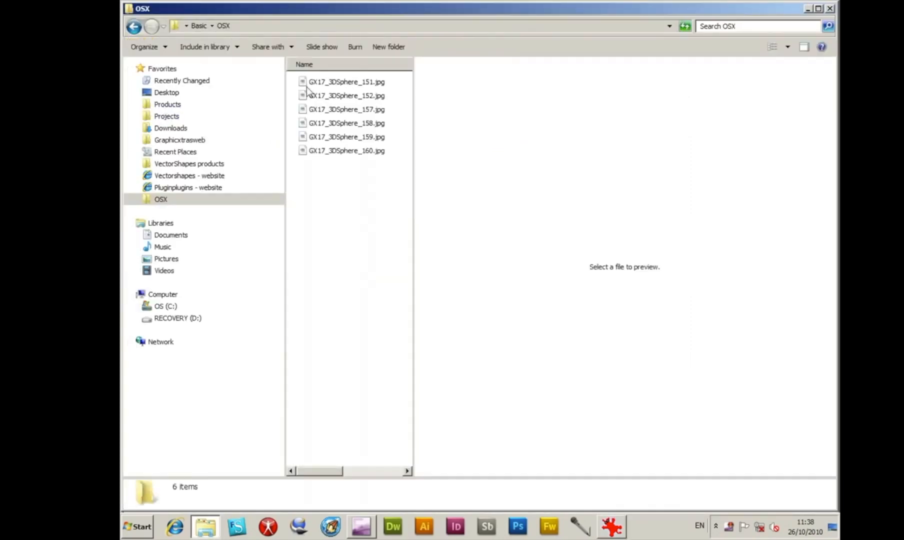
click(346, 81)
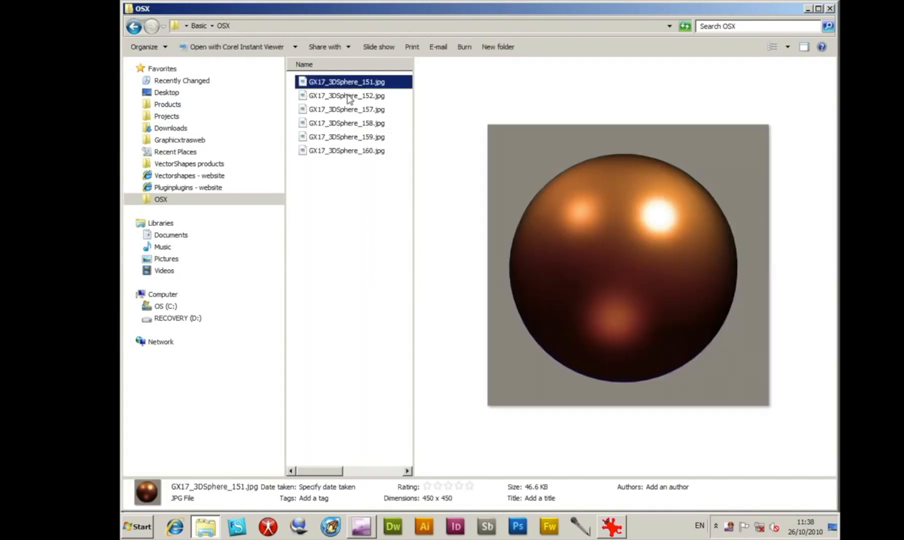
click(346, 95)
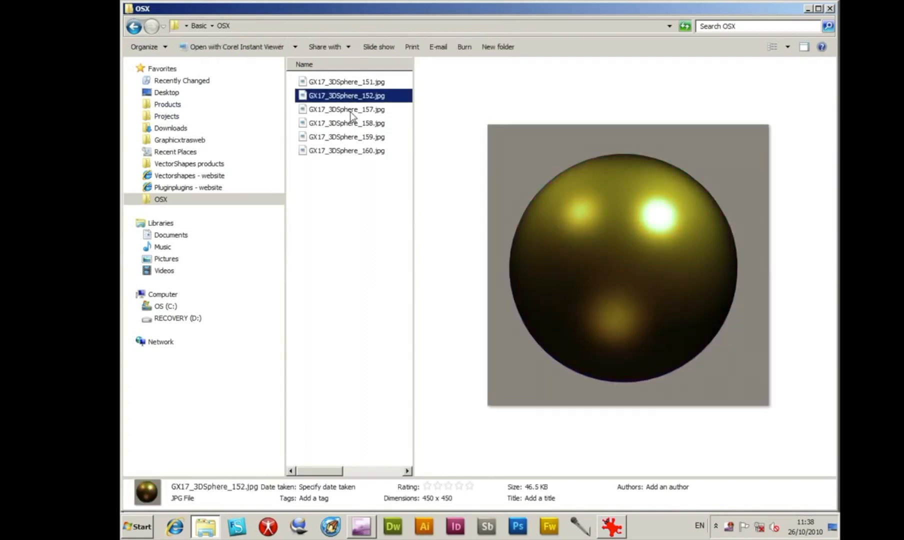
click(346, 123)
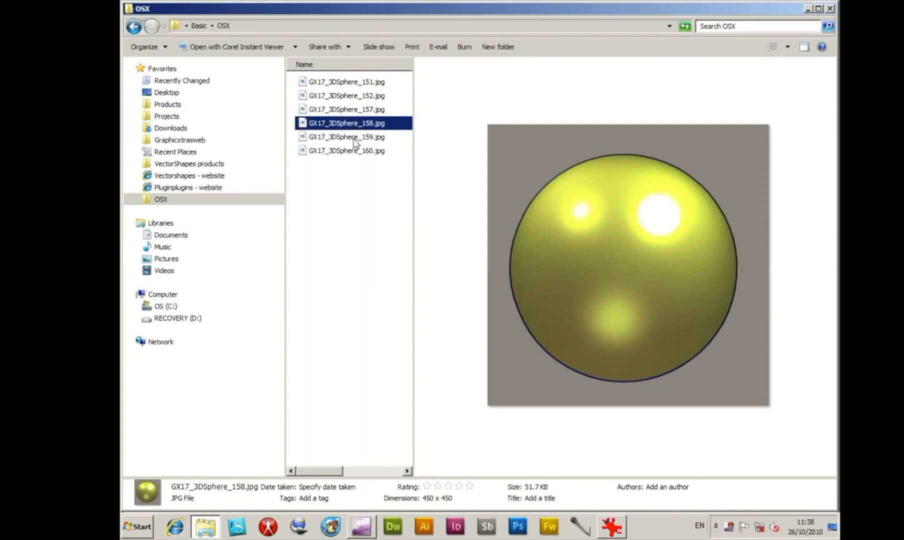
click(346, 150)
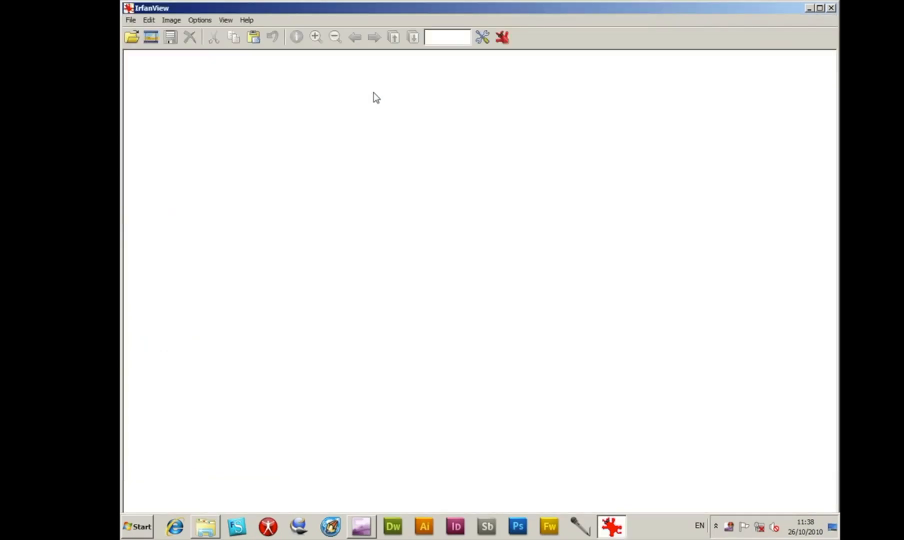
Reopen batch conversion and browse from Basic into Products and Adobe
click(130, 20)
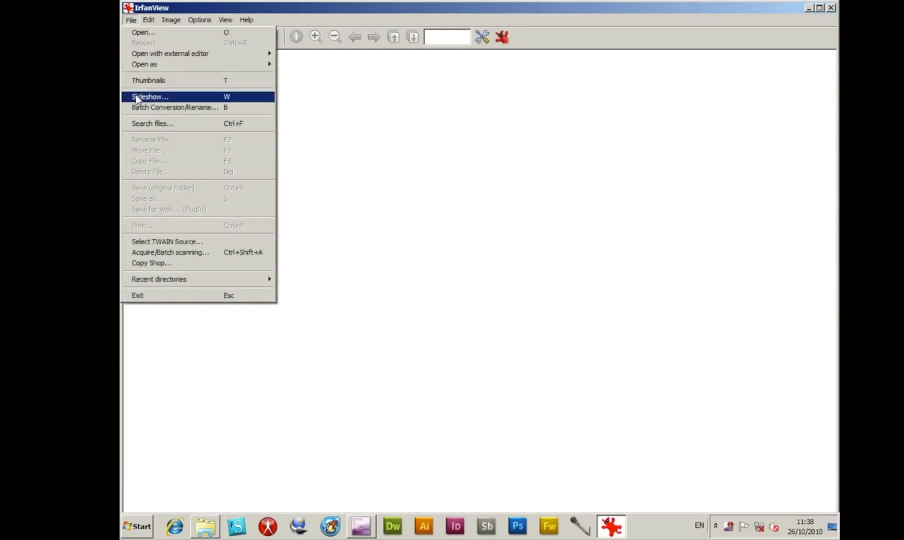
mouse_move(175, 107)
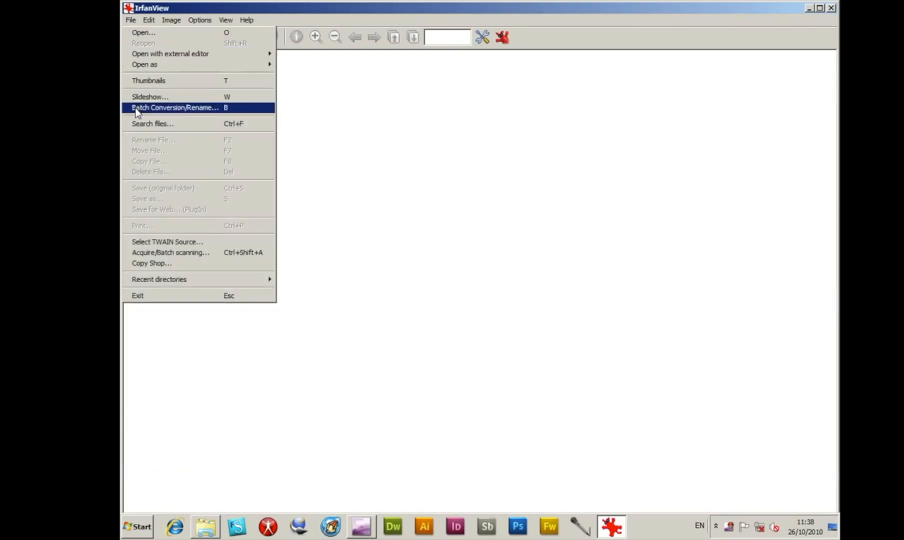
click(175, 107)
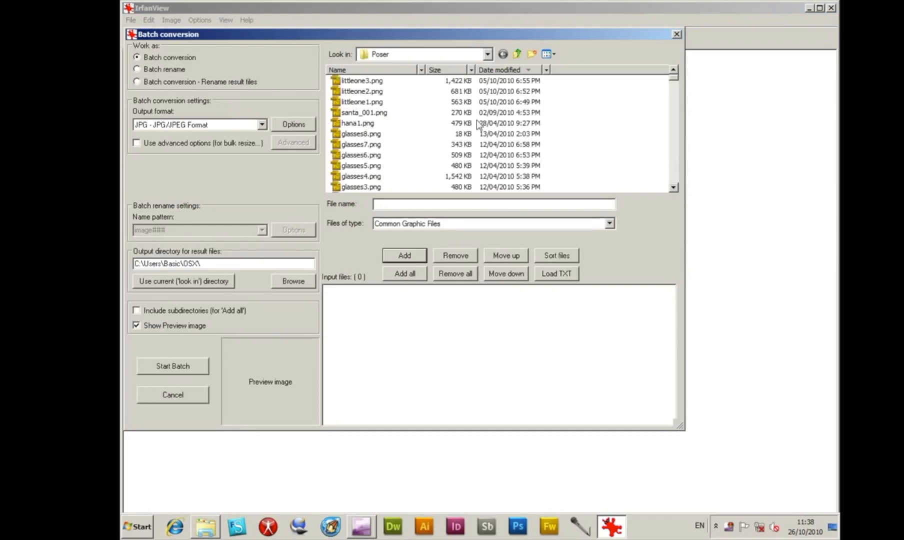
mouse_move(459, 131)
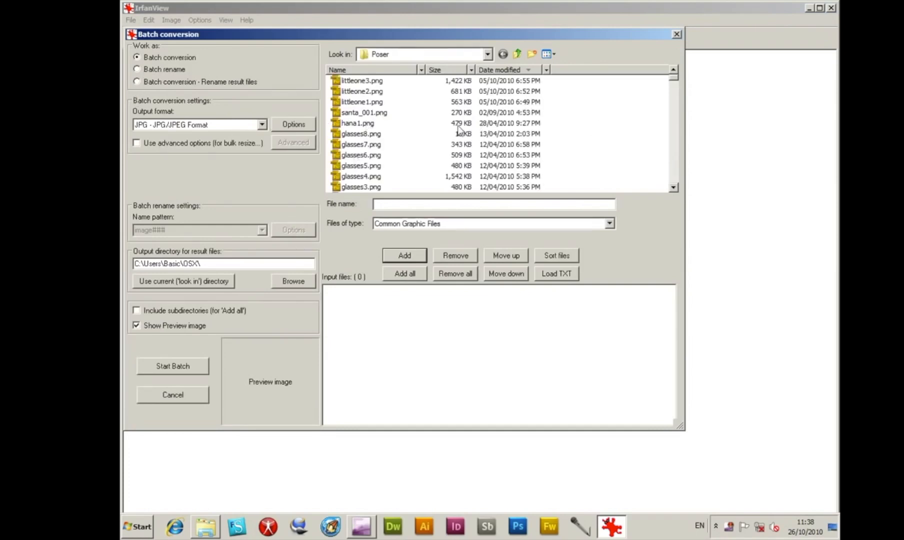
click(487, 54)
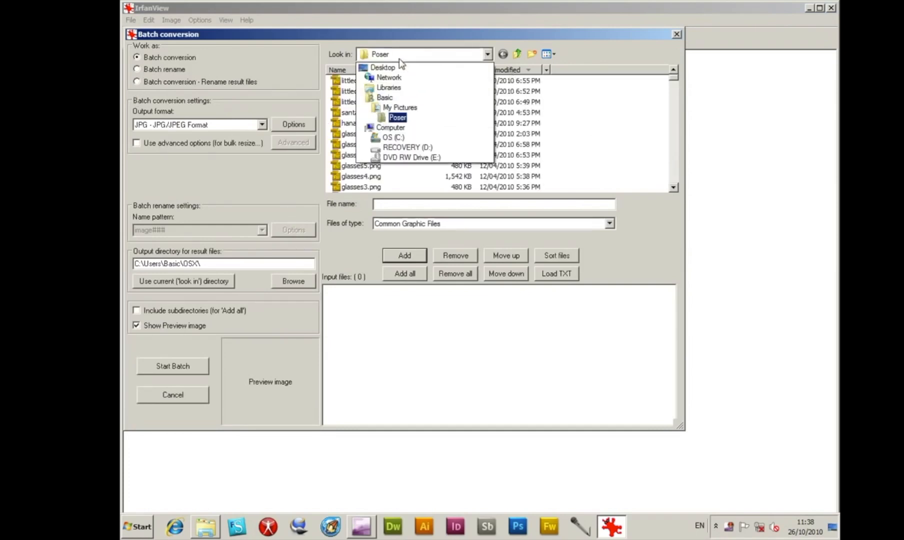
click(385, 97)
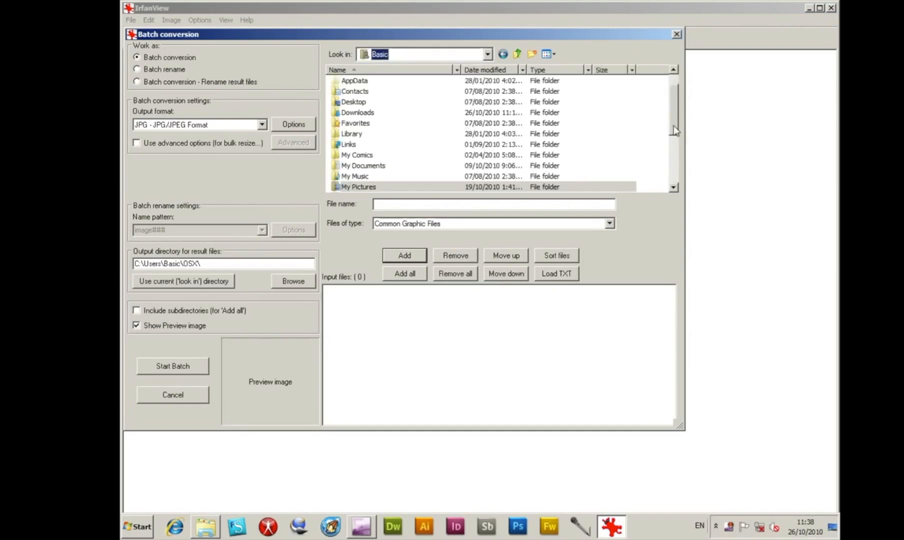
scroll(down, 3)
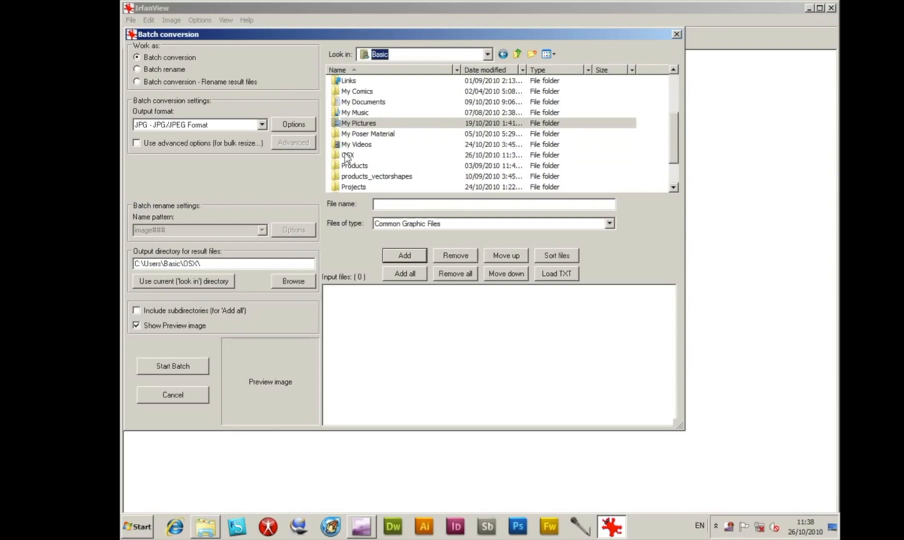
mouse_move(362, 180)
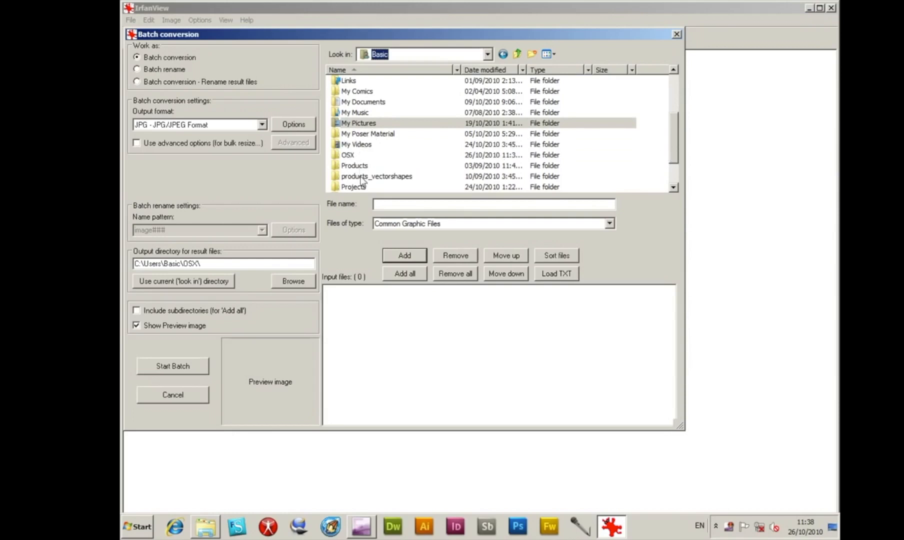
double_click(354, 165)
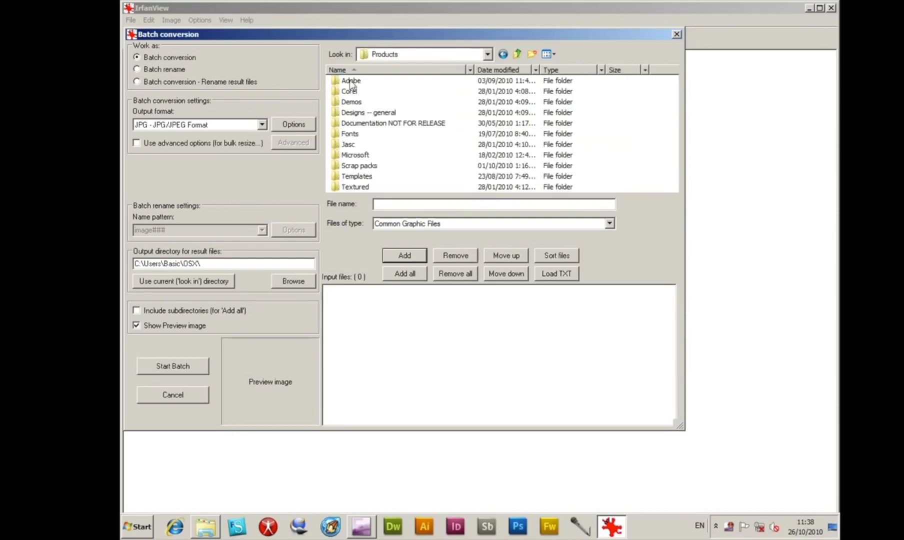
double_click(351, 80)
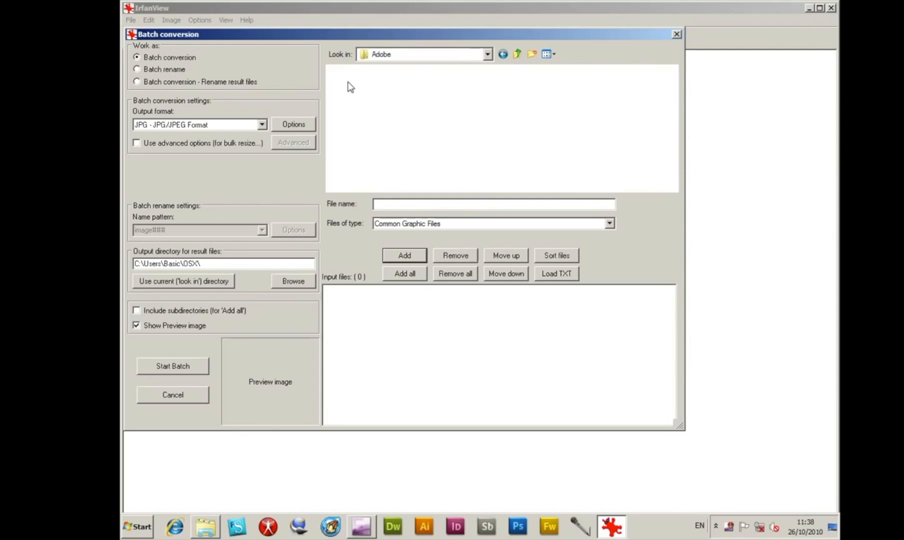
Continue through Photoshop, Brushes, Brush packs into the Brushes PNG folder of spheres
click(622, 104)
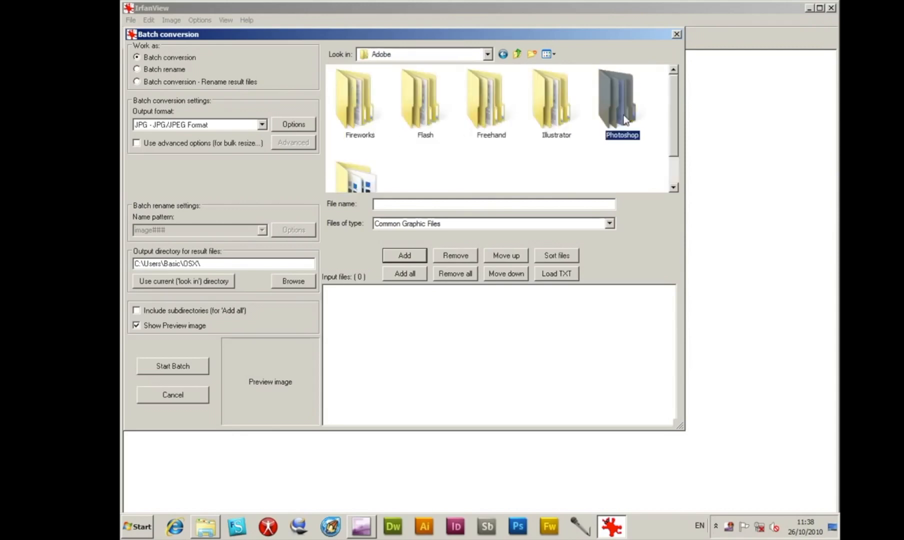
double_click(622, 104)
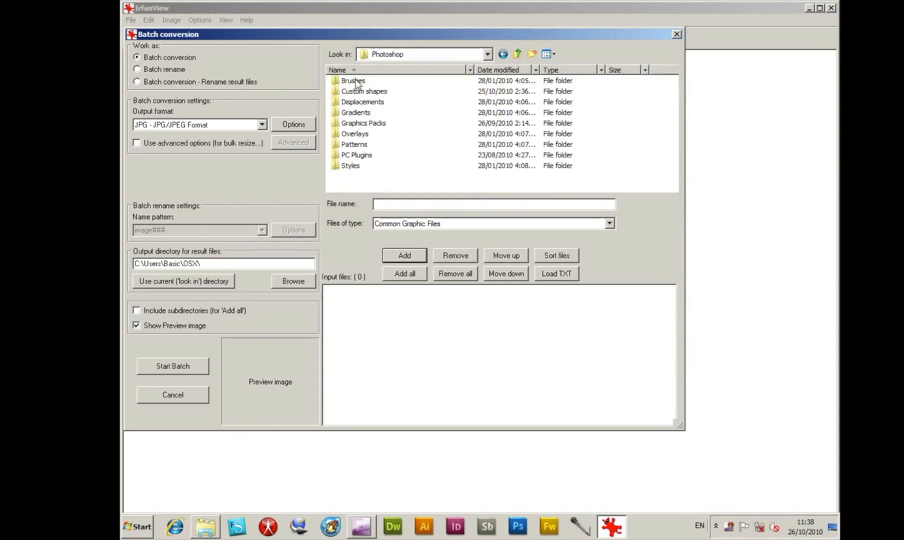
double_click(353, 80)
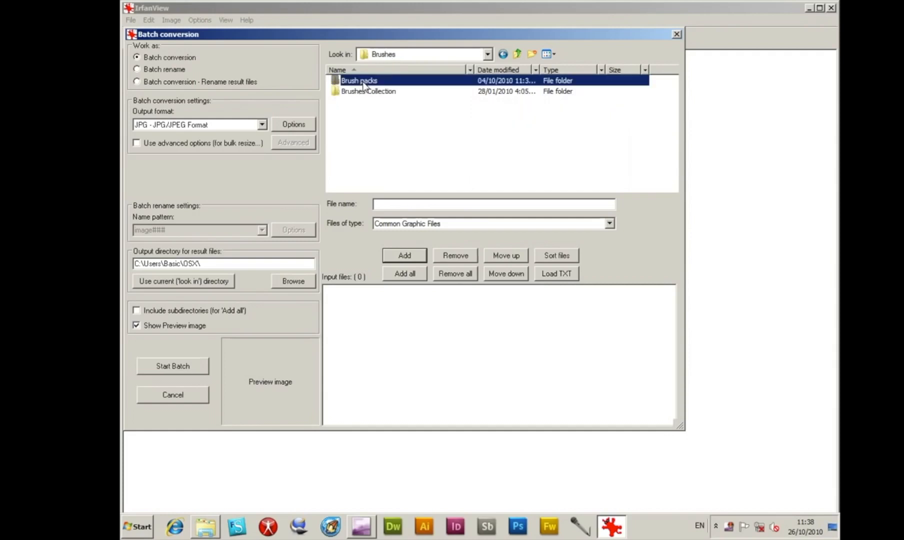
double_click(359, 80)
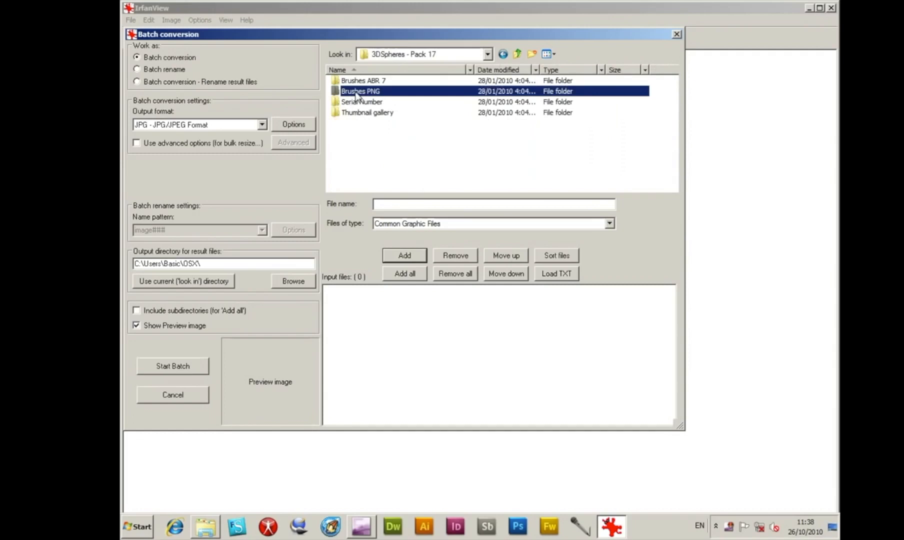
double_click(360, 91)
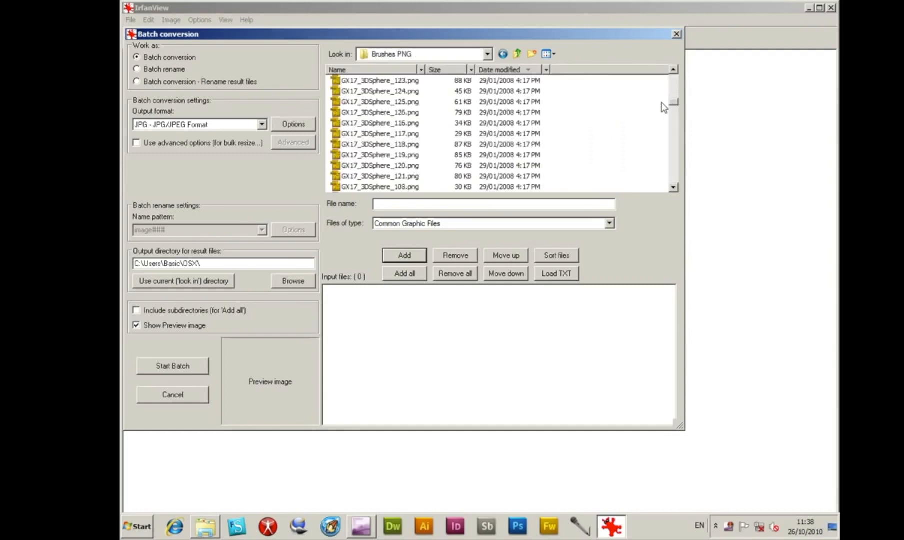
Preview sphere PNGs 126, 117, 119 and 121
click(379, 112)
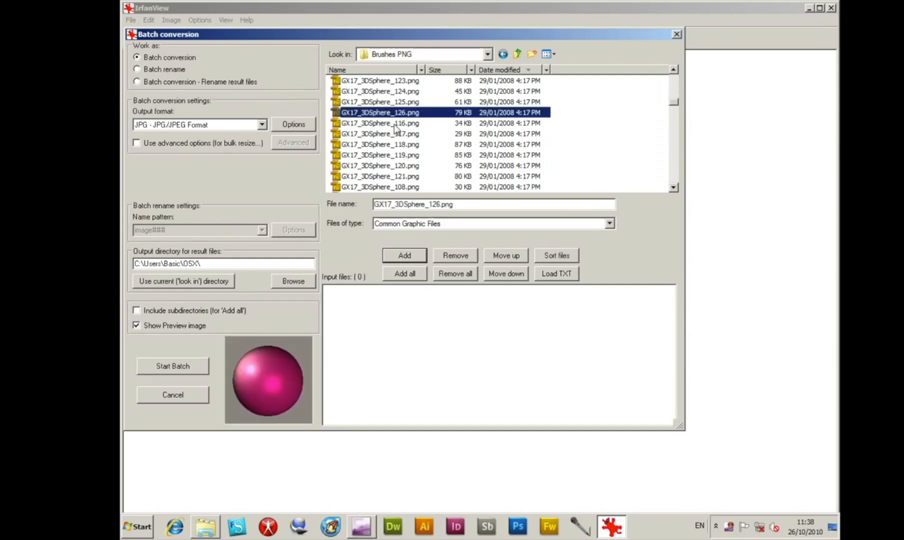
click(379, 133)
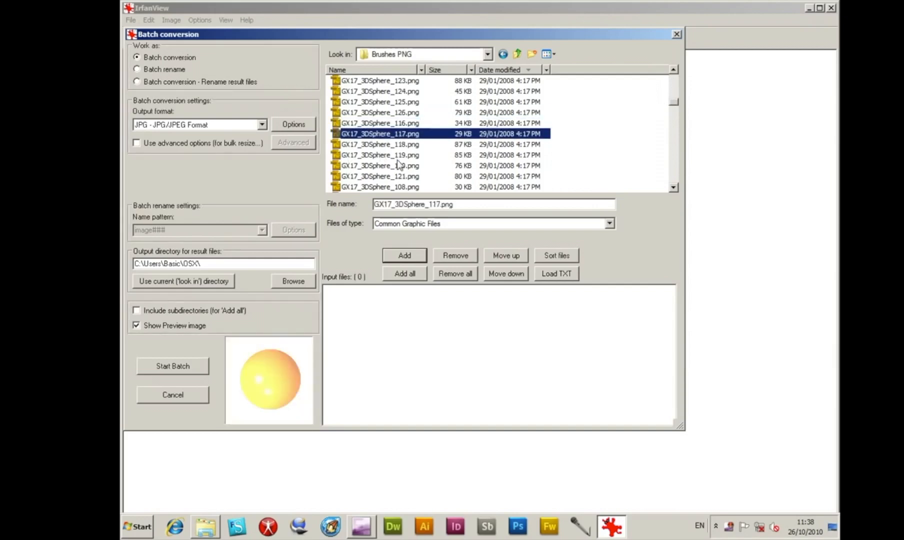
click(379, 154)
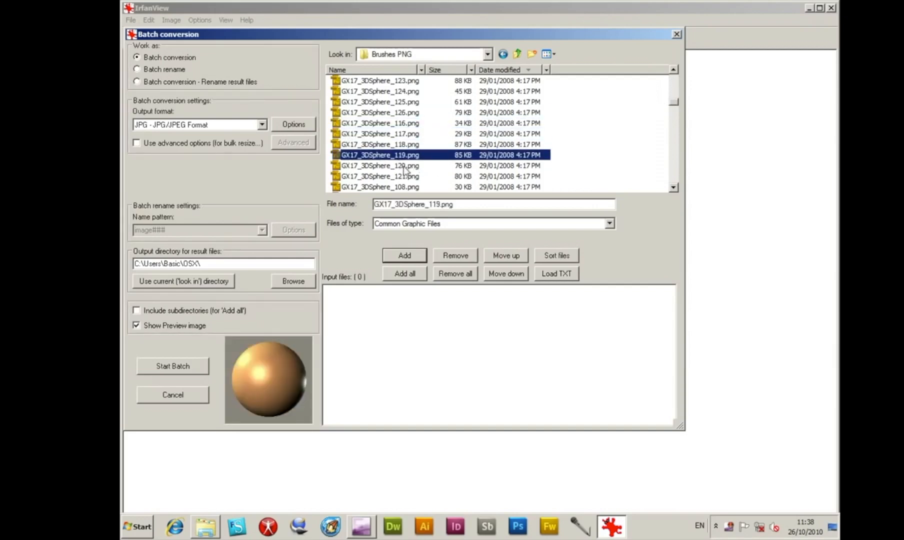
click(379, 176)
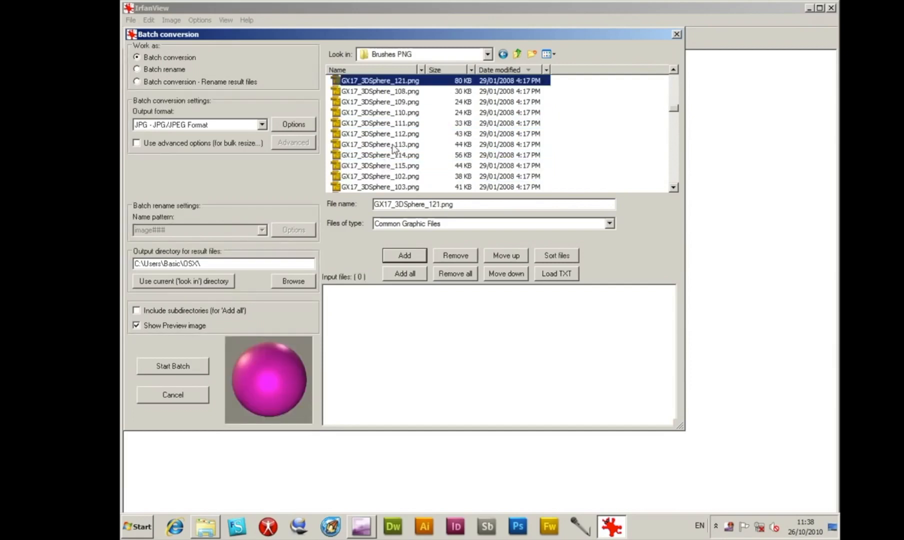
Add spheres 102, 103, 113, 114 and 115 to the input list and preview the last one
click(379, 144)
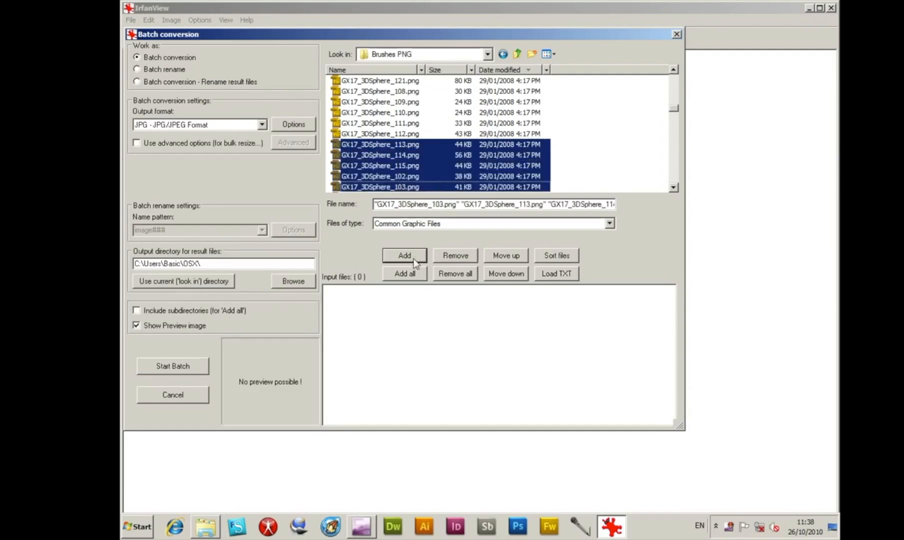
click(404, 255)
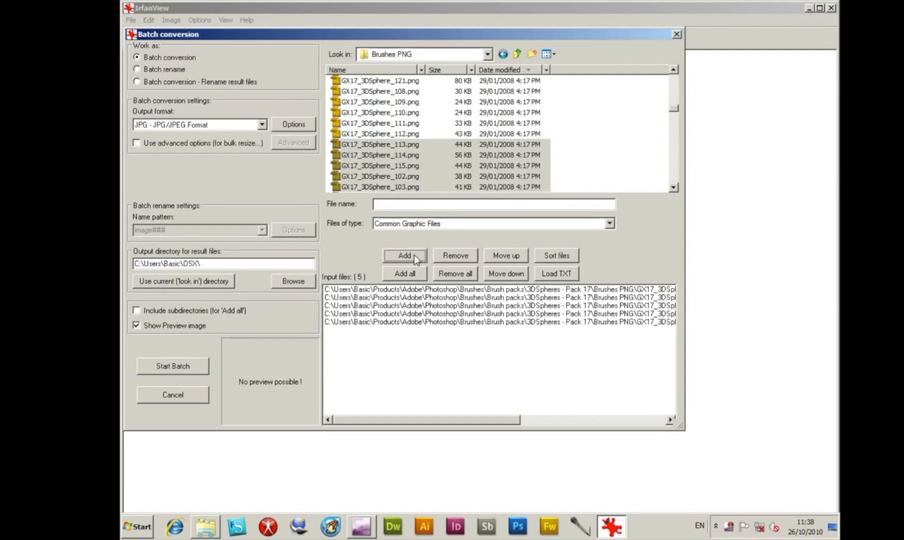
click(496, 289)
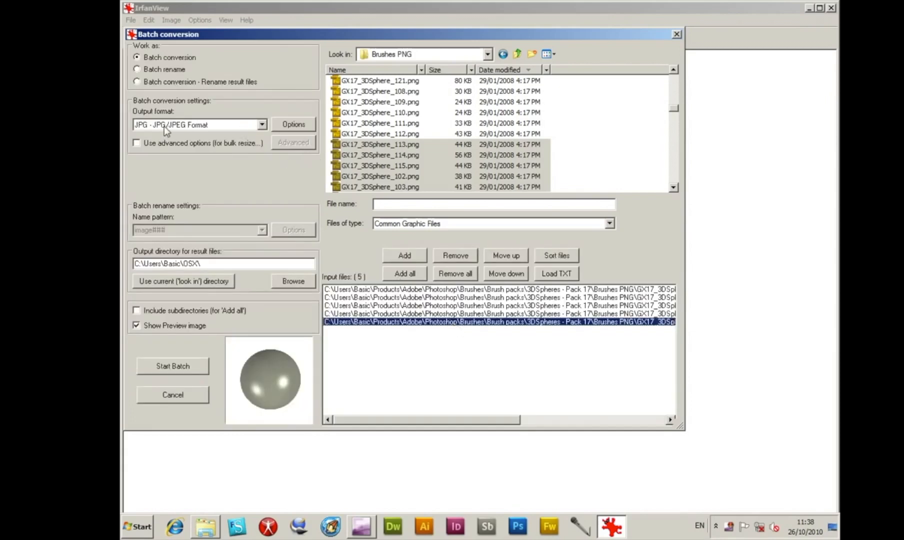
Set the output format to TIF with no compression
click(262, 124)
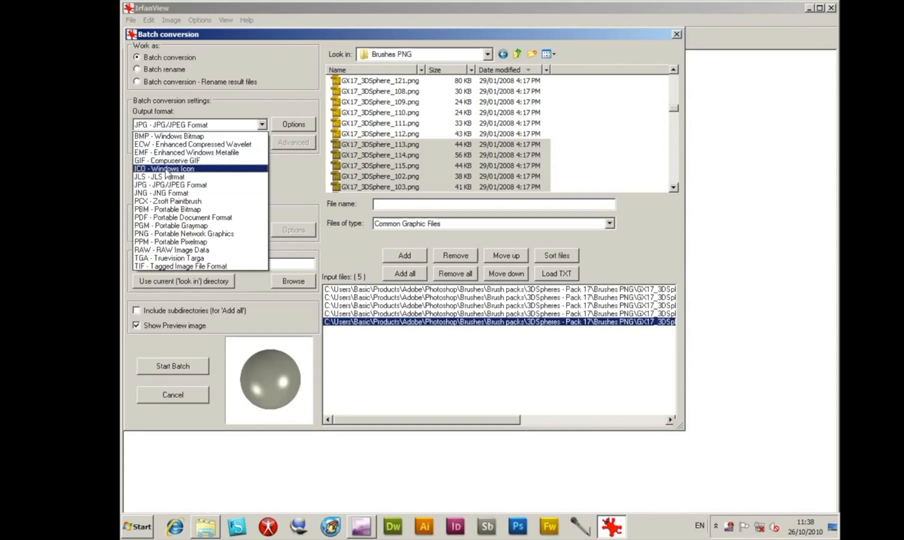
mouse_move(170, 250)
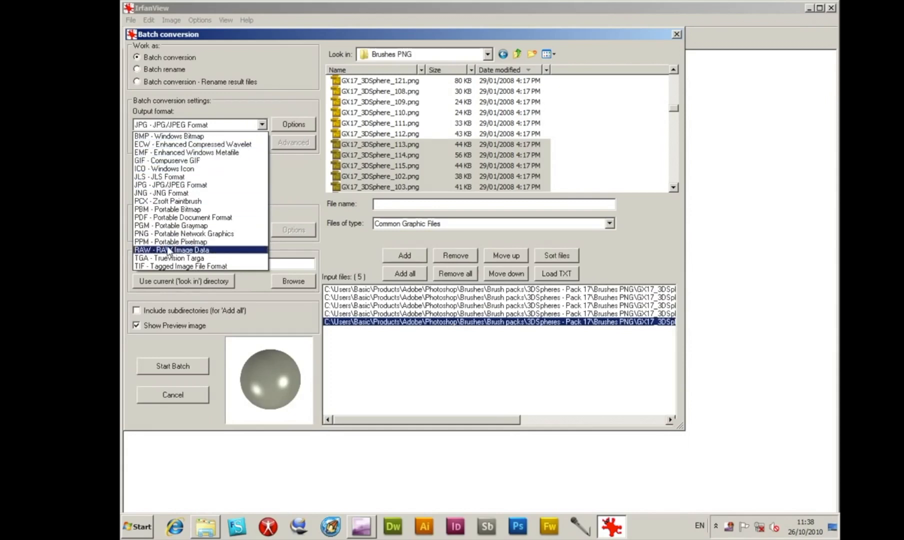
click(180, 266)
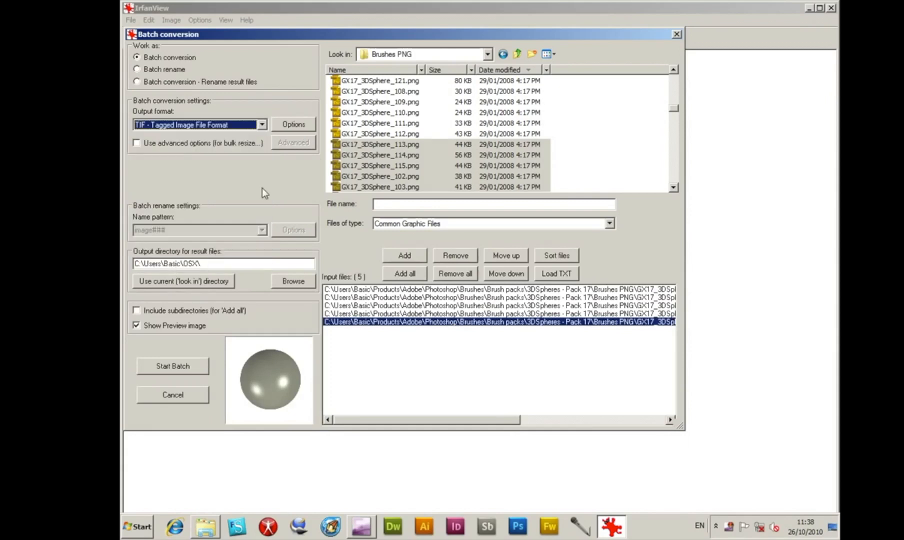
click(293, 124)
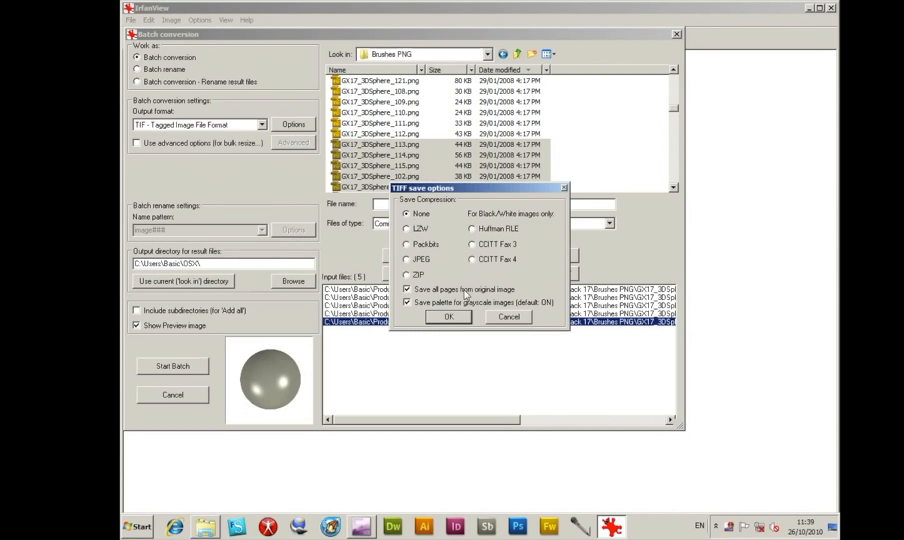
mouse_move(528, 311)
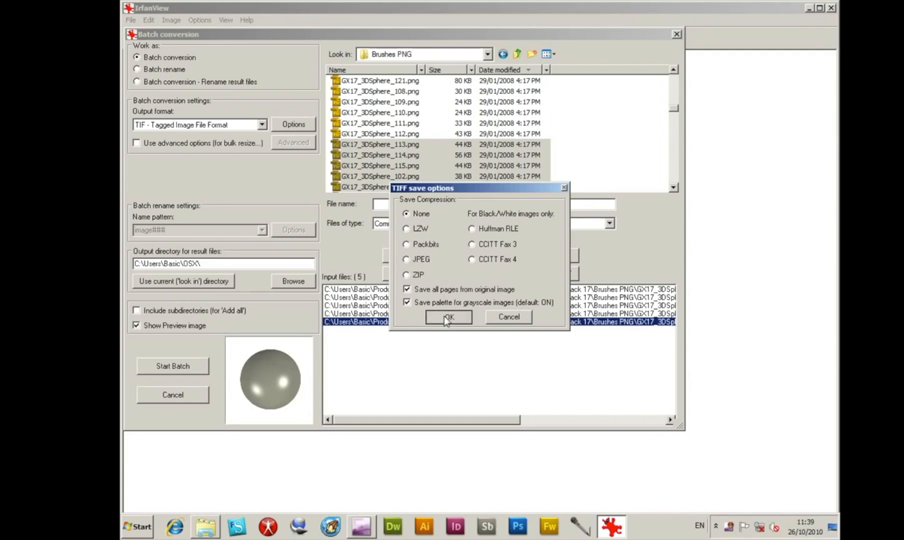
click(449, 317)
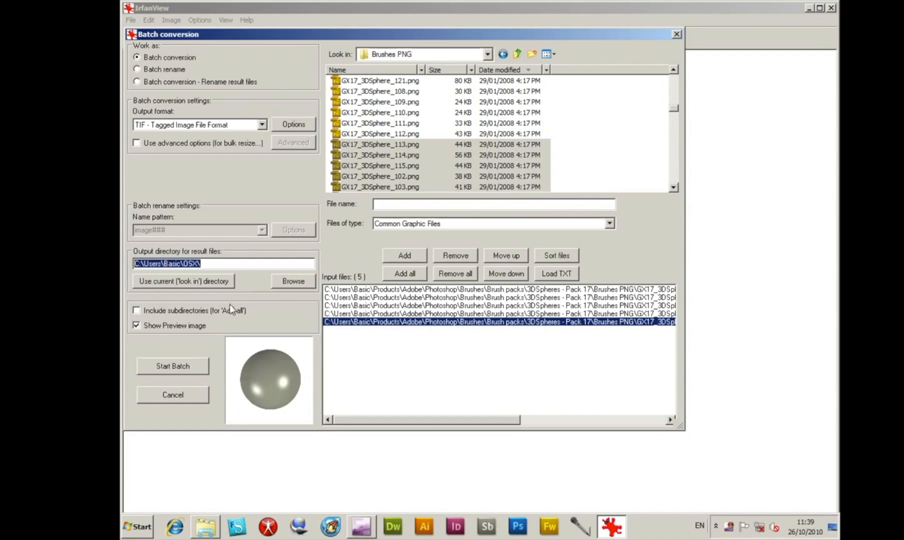
Run the batch, converting the five PNGs to TIF in the OSX folder, and dismiss the report
click(172, 366)
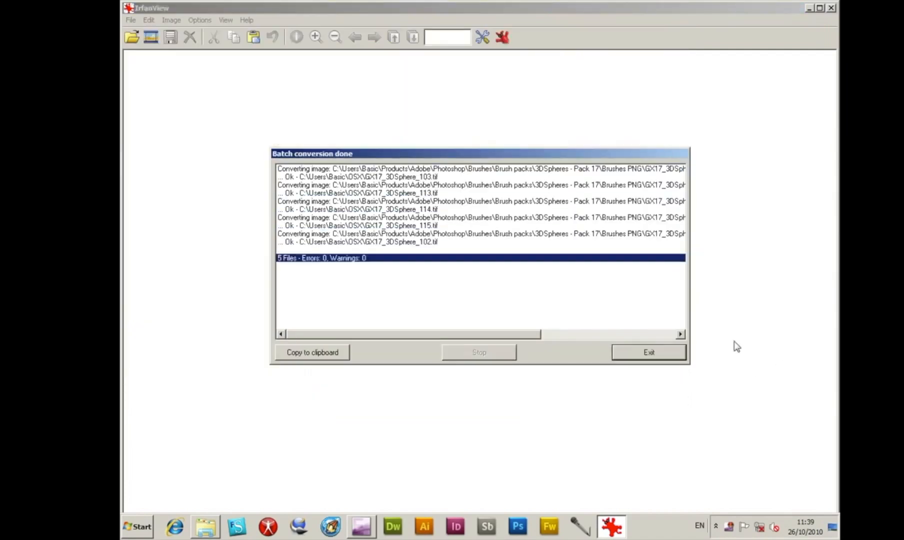
click(648, 352)
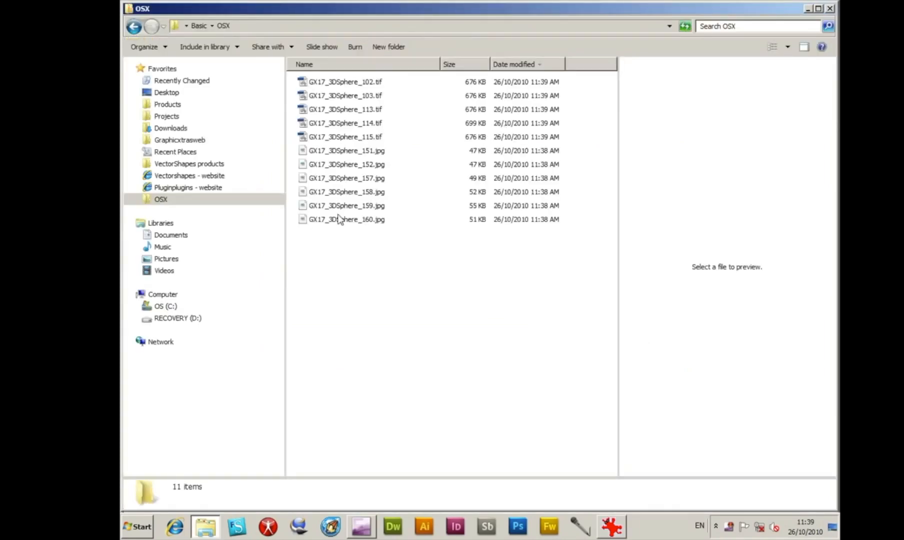
click(346, 81)
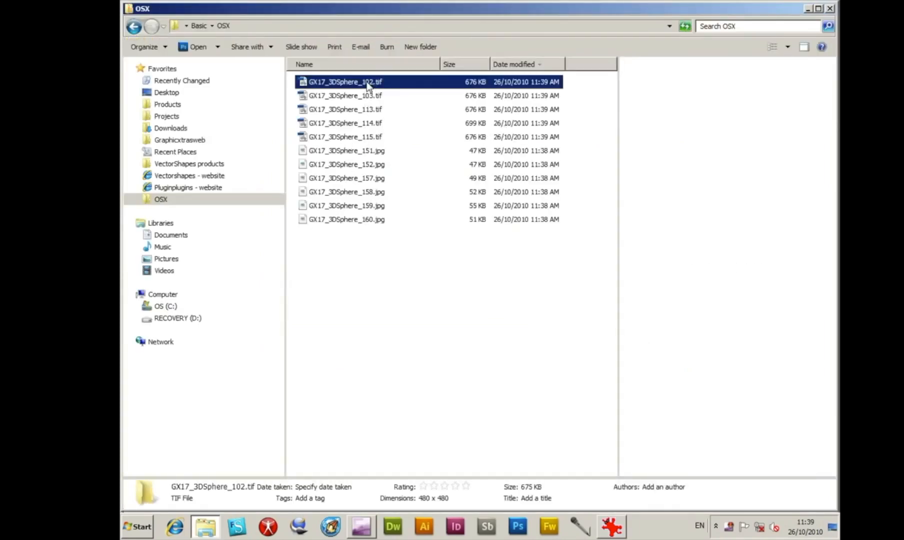
click(345, 95)
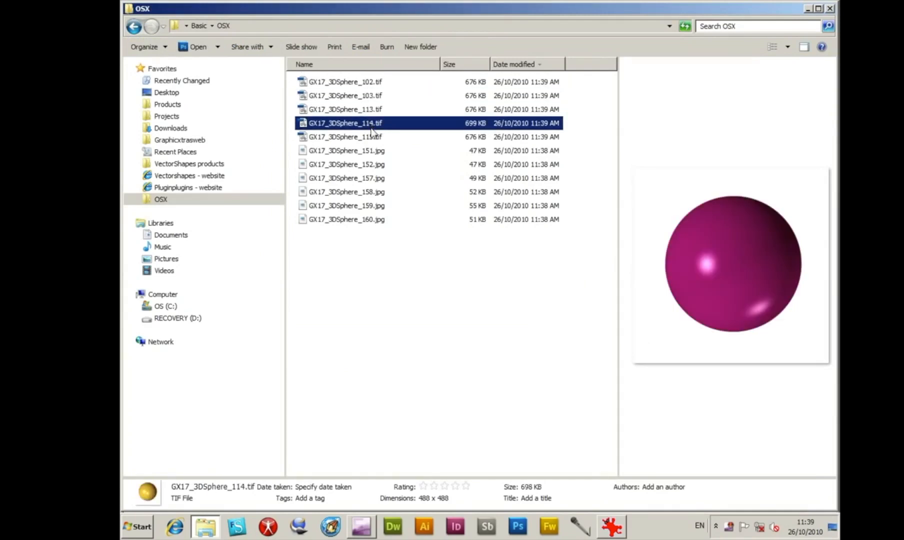
click(346, 137)
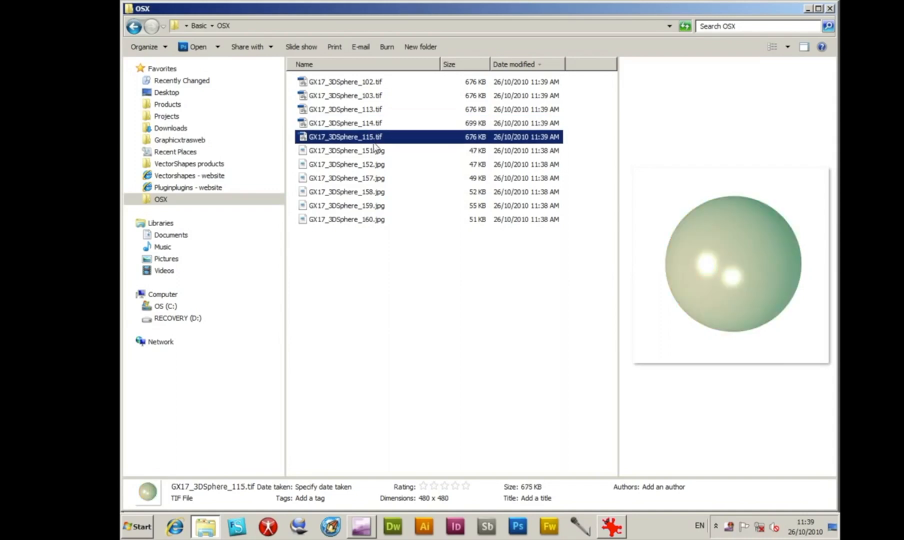
click(346, 150)
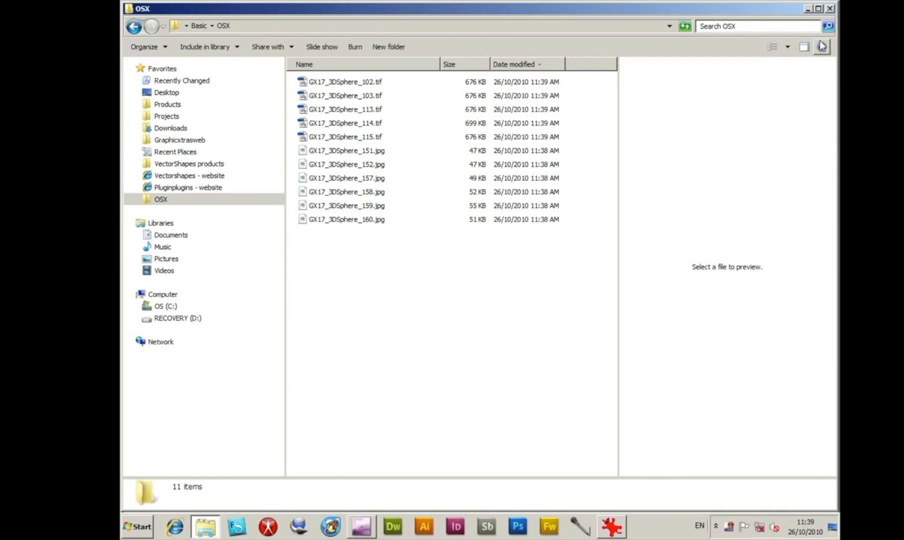
mouse_move(821, 47)
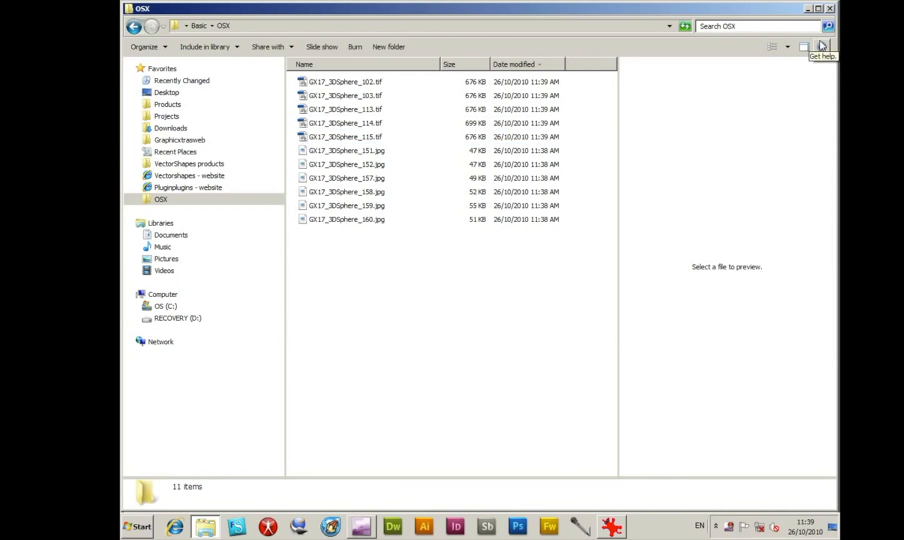